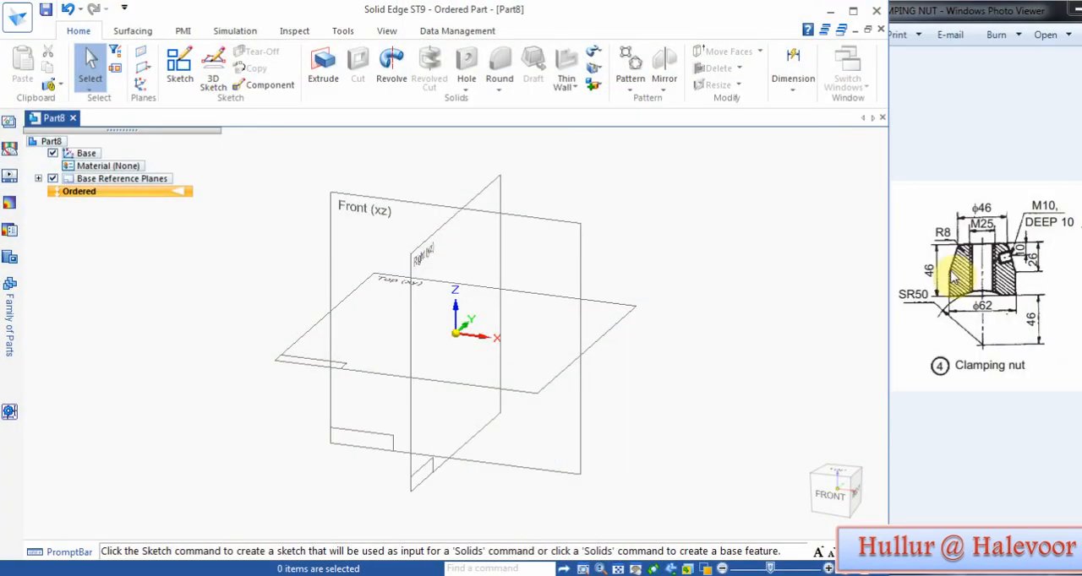
{"action": "mouse_move", "coordinate": [392, 66]}
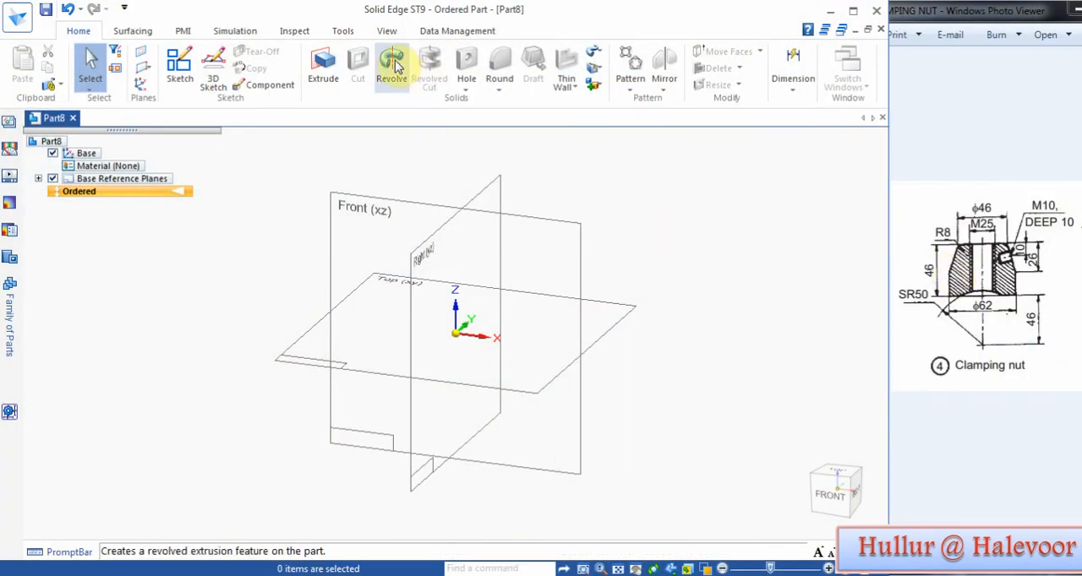
- Start a revolved protrusion from the Solids group
{"action": "left_click", "coordinate": [392, 66]}
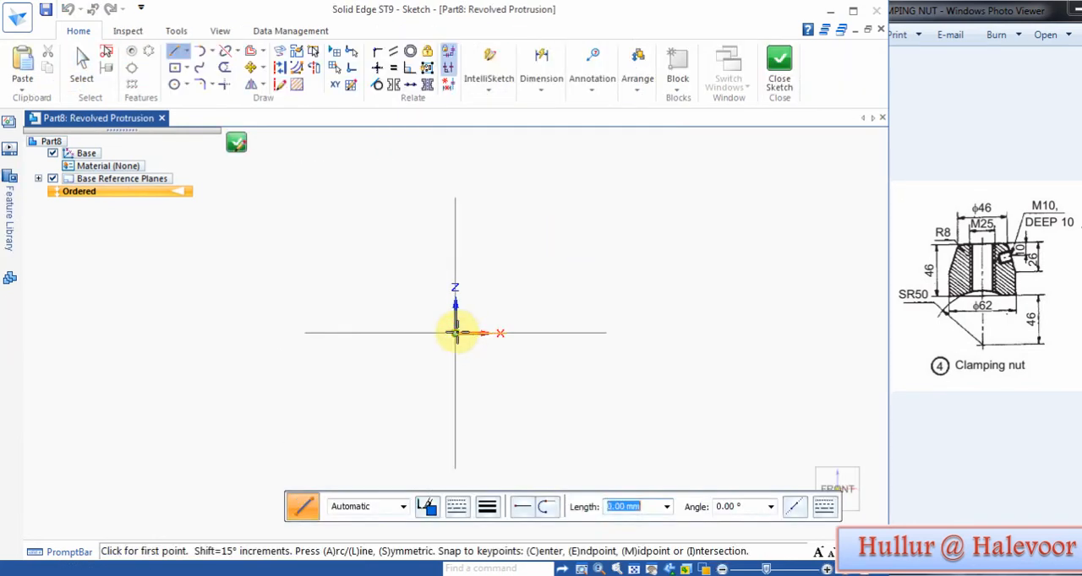
- Begin the half-profile with a vertical line rising from the sketch origin
{"action": "left_click", "coordinate": [456, 333]}
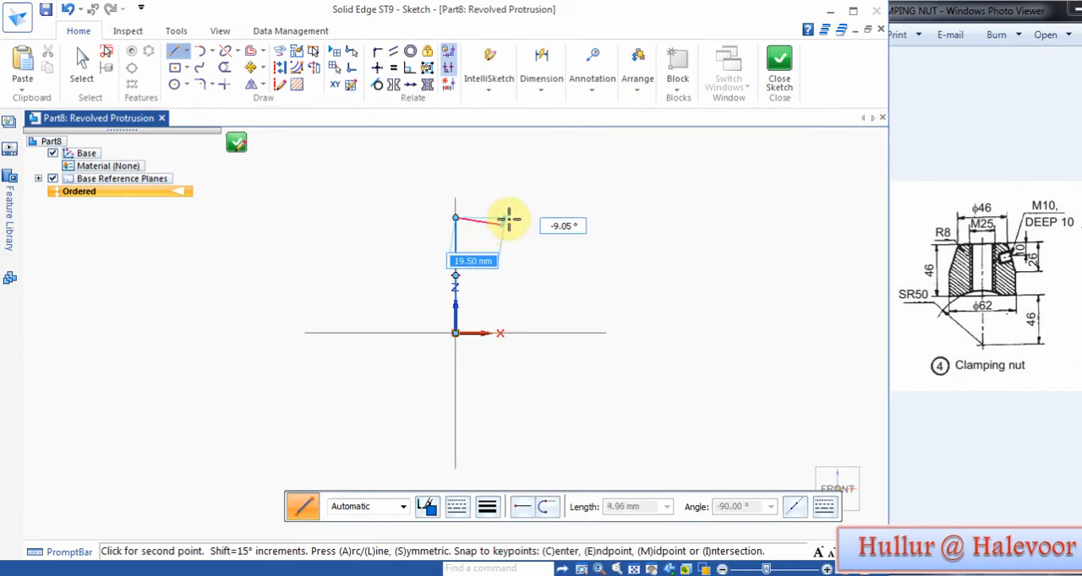
{"action": "mouse_move", "coordinate": [514, 220]}
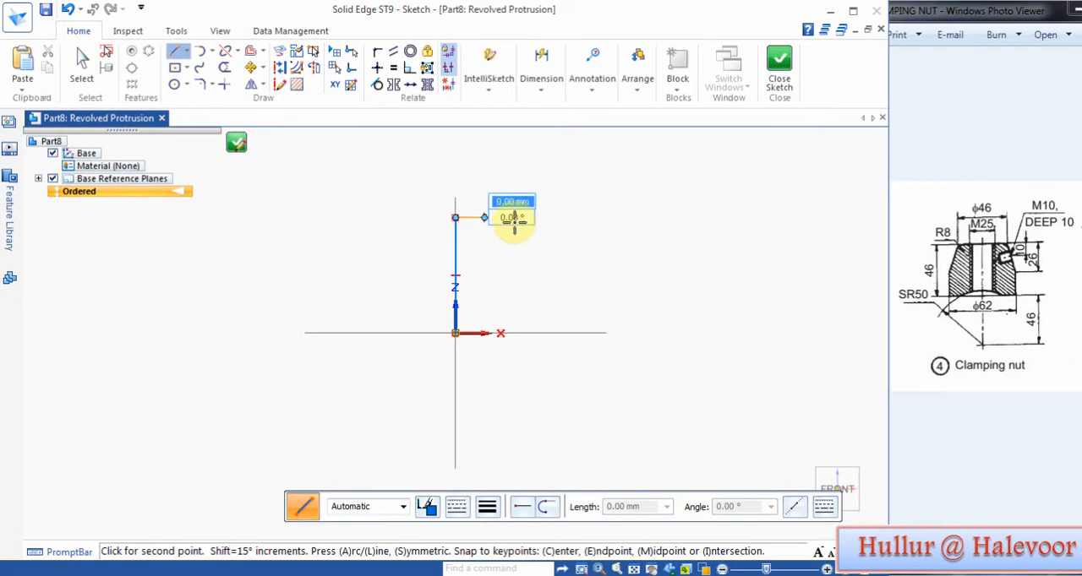
{"action": "mouse_move", "coordinate": [531, 261]}
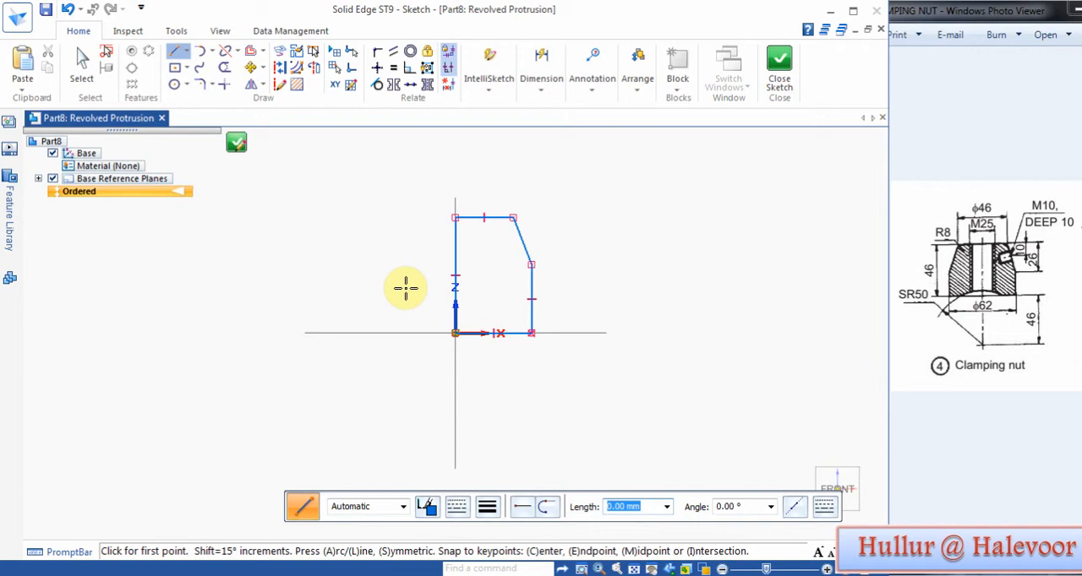
{"action": "mouse_move", "coordinate": [592, 78]}
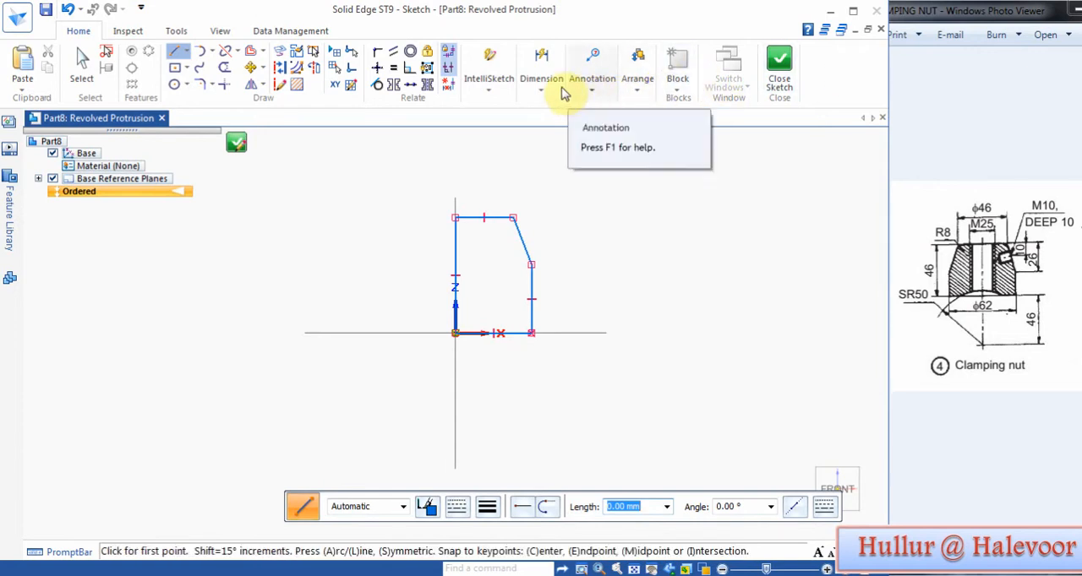
- Add the 46 overall-height Smart Dimension to the profile's top edge
{"action": "left_click", "coordinate": [541, 78]}
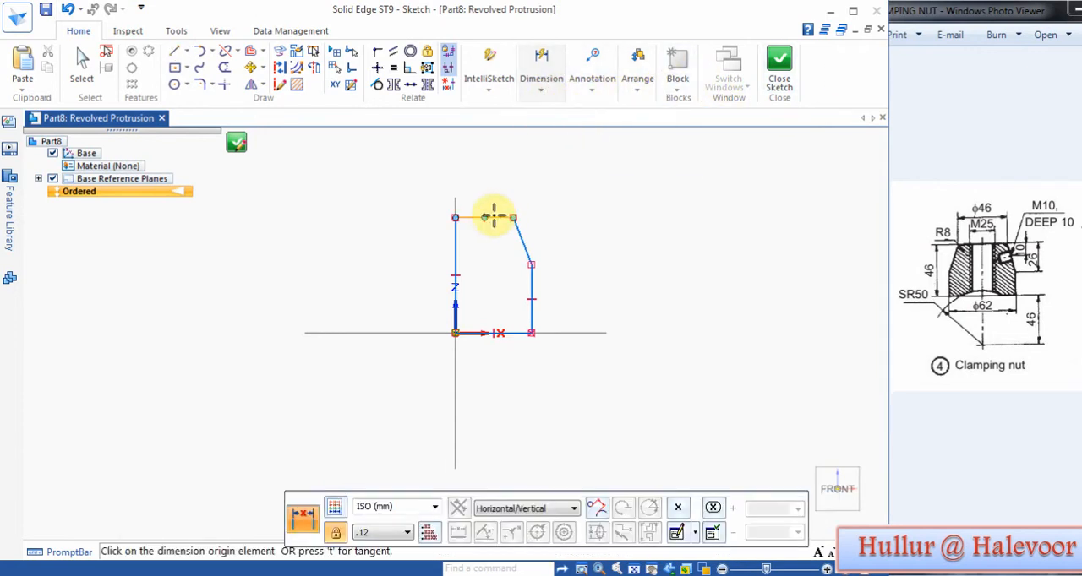
{"action": "left_click", "coordinate": [493, 218]}
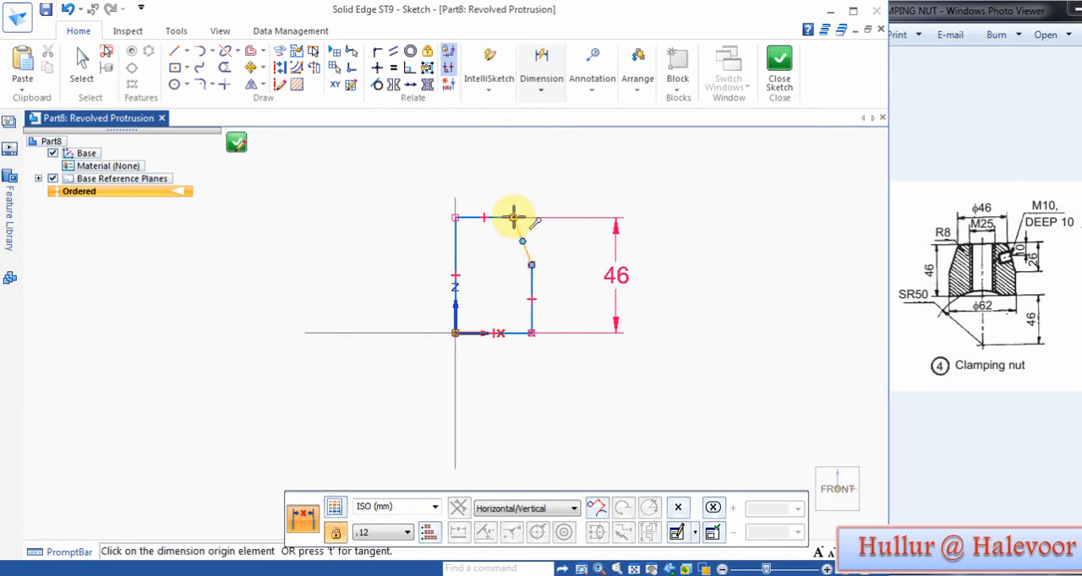
{"action": "left_click", "coordinate": [513, 218]}
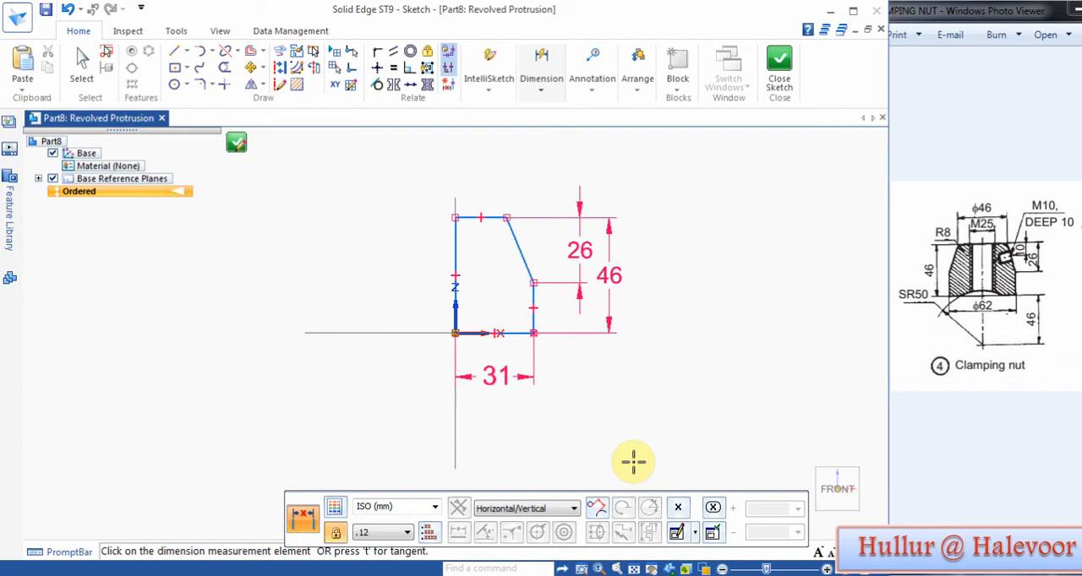
{"action": "mouse_move", "coordinate": [983, 320]}
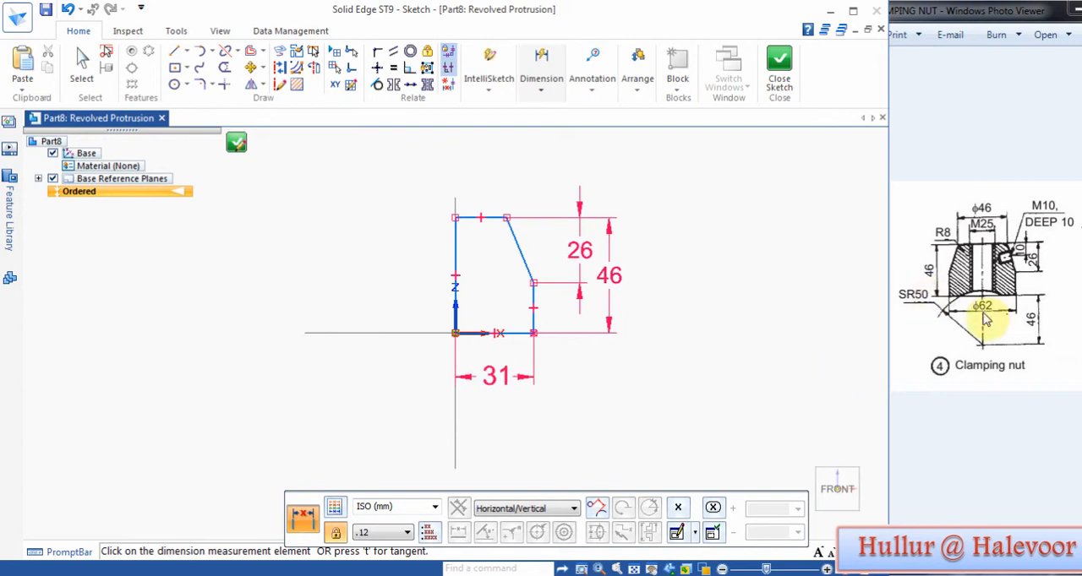
- Draw a circle centred below the origin, dimensioned 46
{"action": "left_click", "coordinate": [176, 84]}
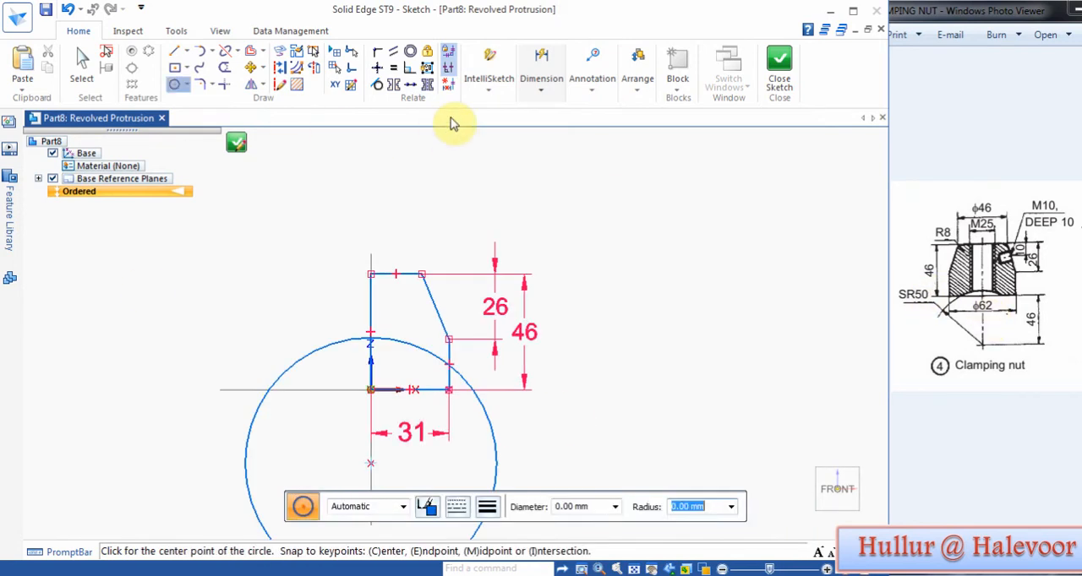
{"action": "left_click", "coordinate": [541, 71]}
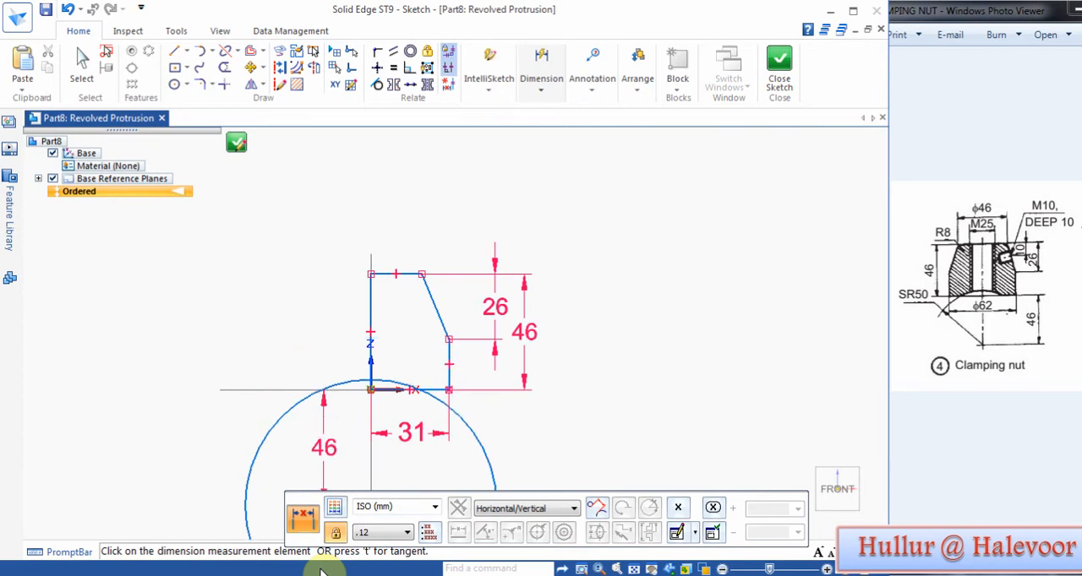
{"action": "mouse_move", "coordinate": [182, 127]}
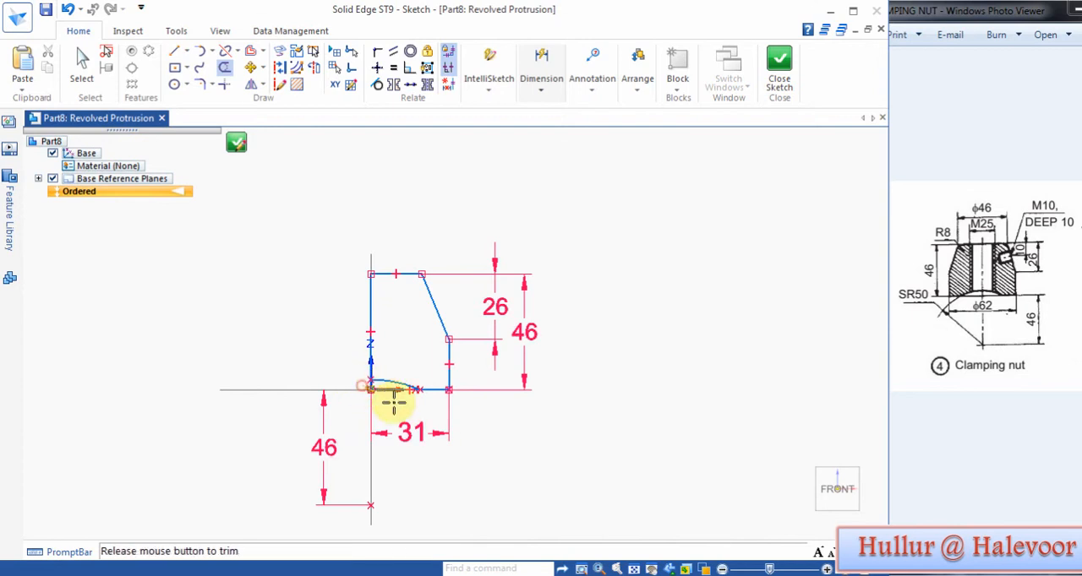
- Trim the circle down to a short arc along the profile base
{"action": "left_click", "coordinate": [380, 397]}
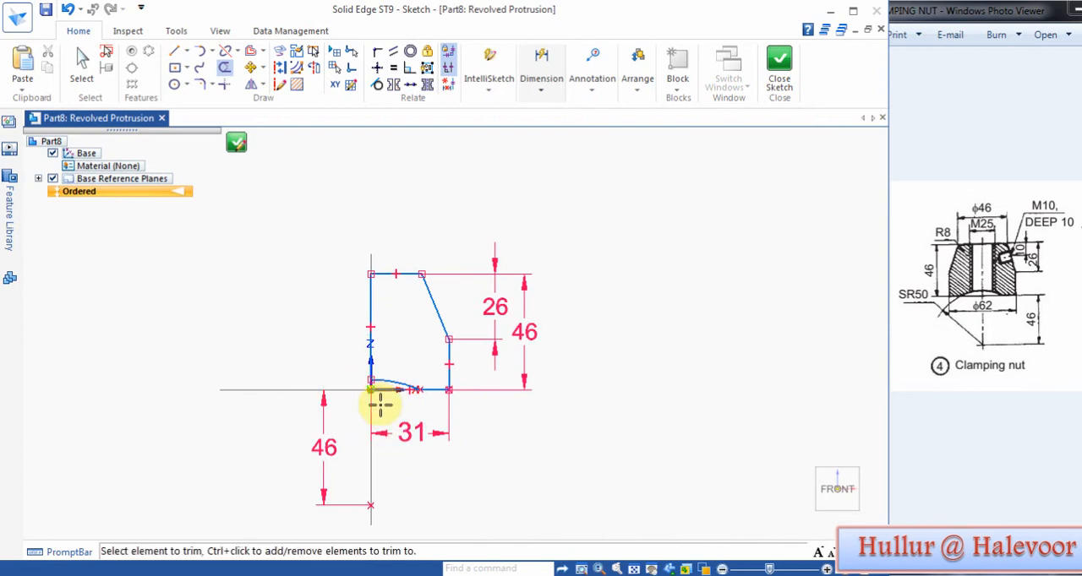
{"action": "left_click", "coordinate": [380, 402]}
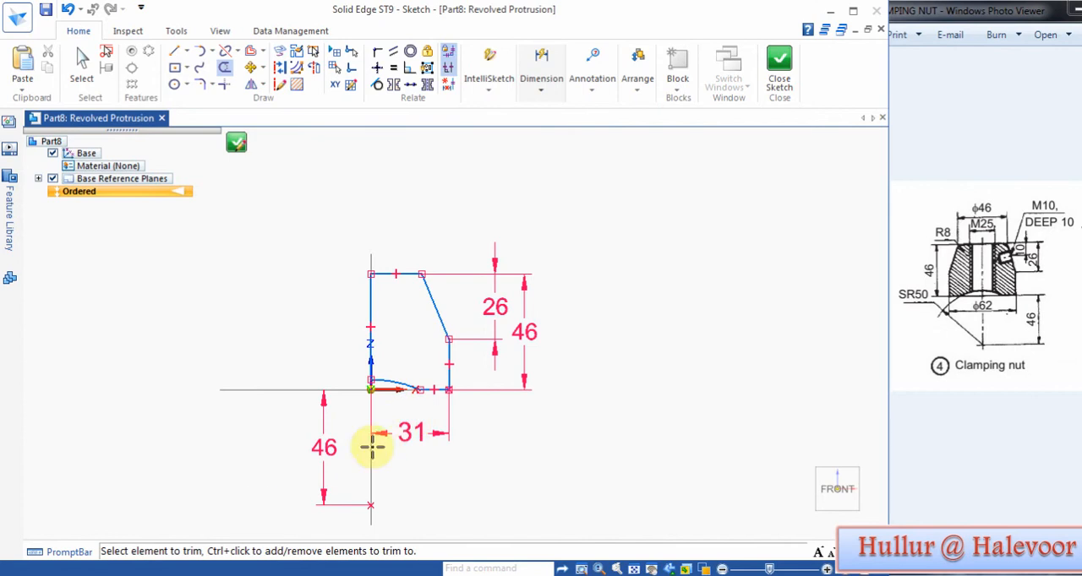
{"action": "scroll", "scroll_direction": "up", "scroll_amount": 3}
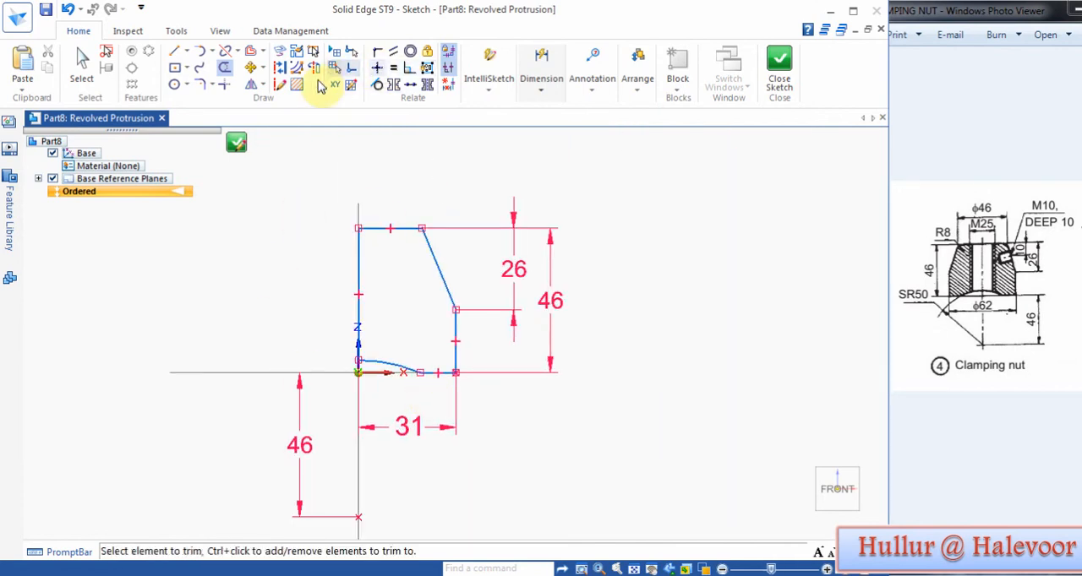
- Close the sketch and revolve it fully about the axis into Protrusion 1
{"action": "left_click", "coordinate": [81, 59]}
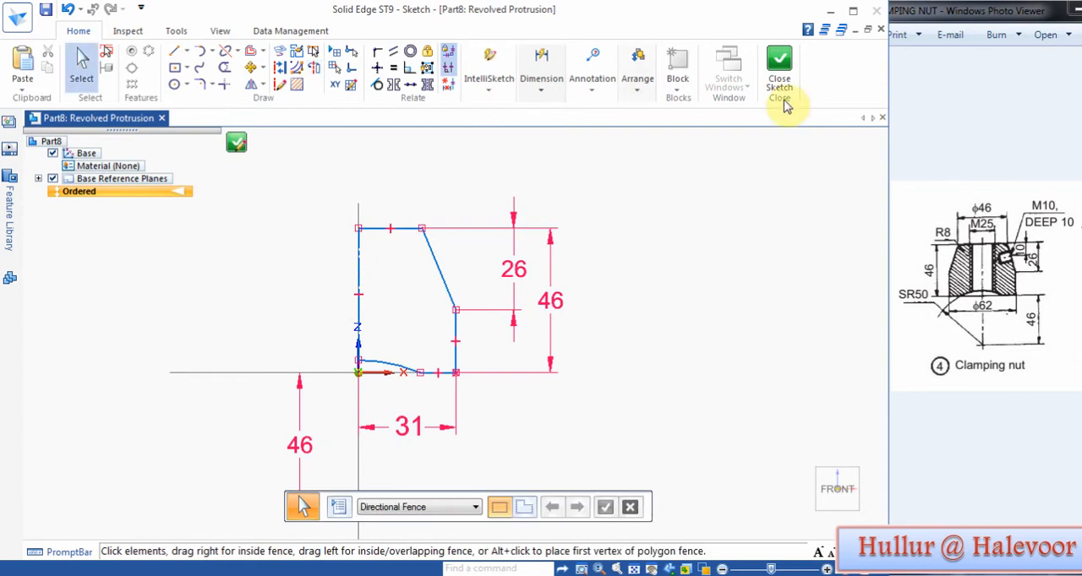
{"action": "left_click", "coordinate": [777, 67]}
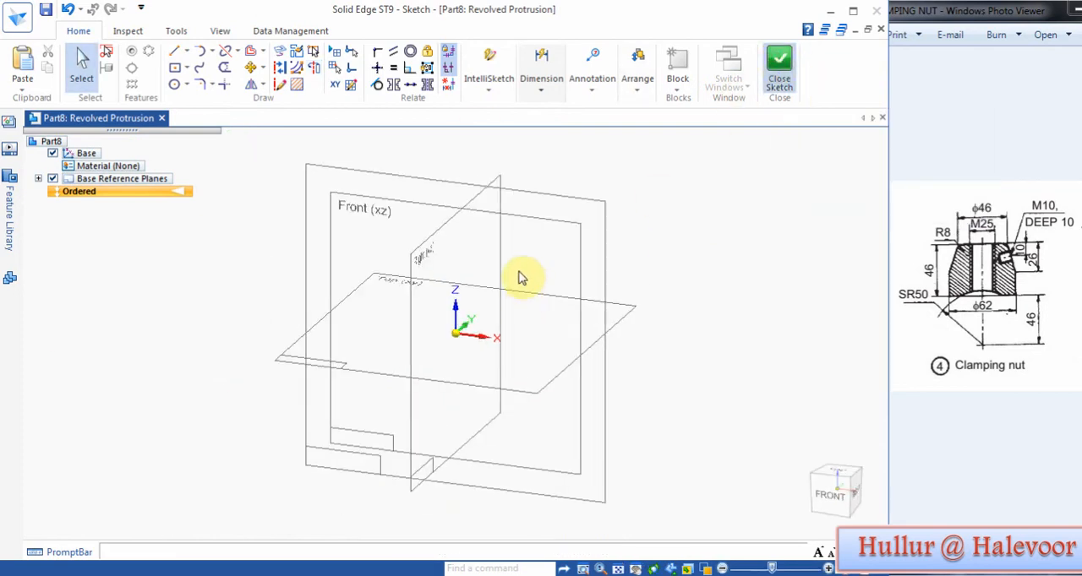
{"action": "left_click", "coordinate": [778, 68]}
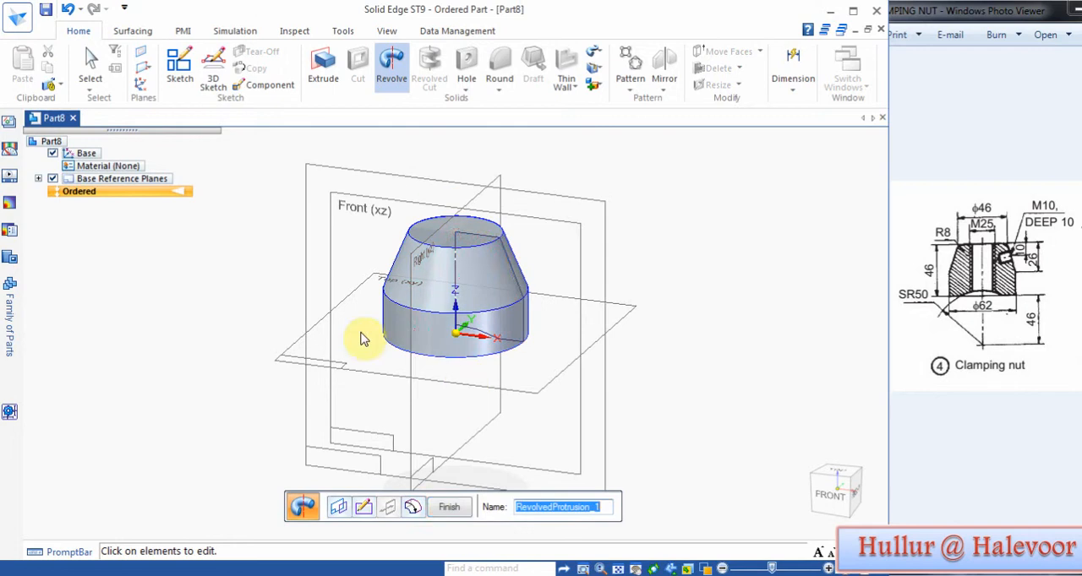
{"action": "left_click", "coordinate": [450, 507]}
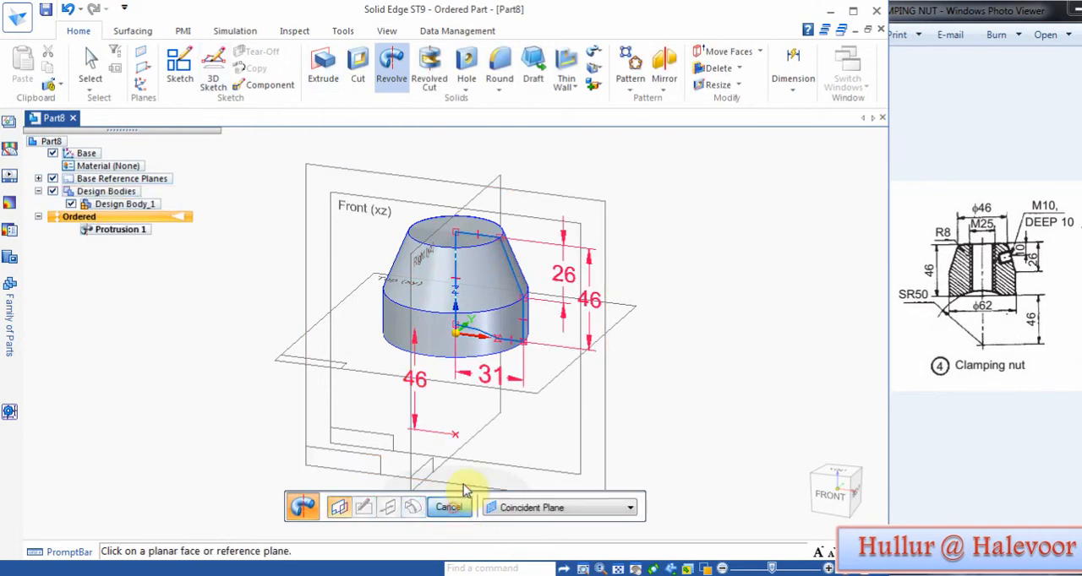
{"action": "left_click", "coordinate": [449, 507]}
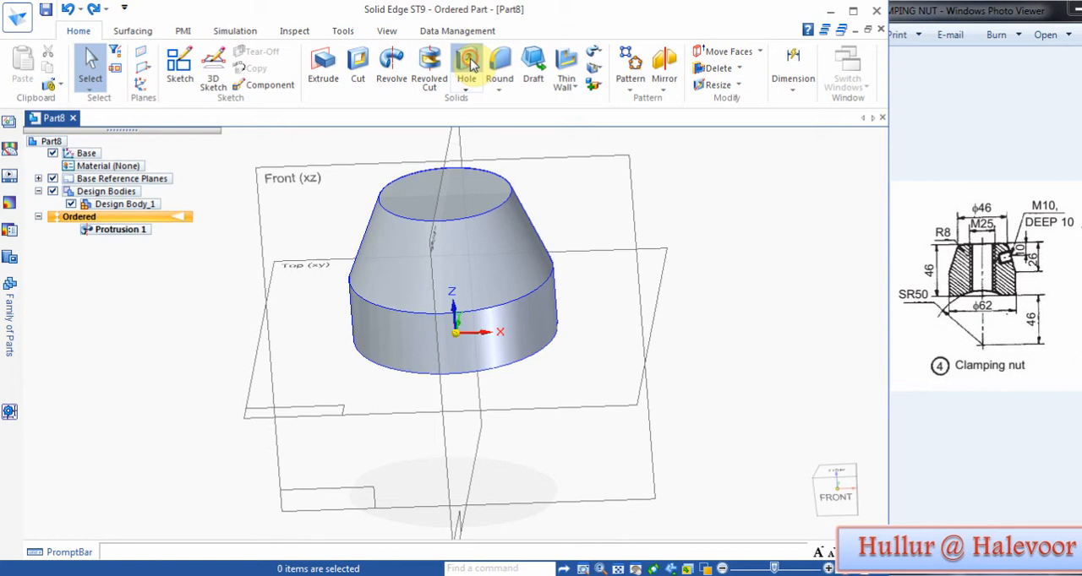
- Start a hole on the nut's top face and bring up its Hole Options
{"action": "left_click", "coordinate": [467, 64]}
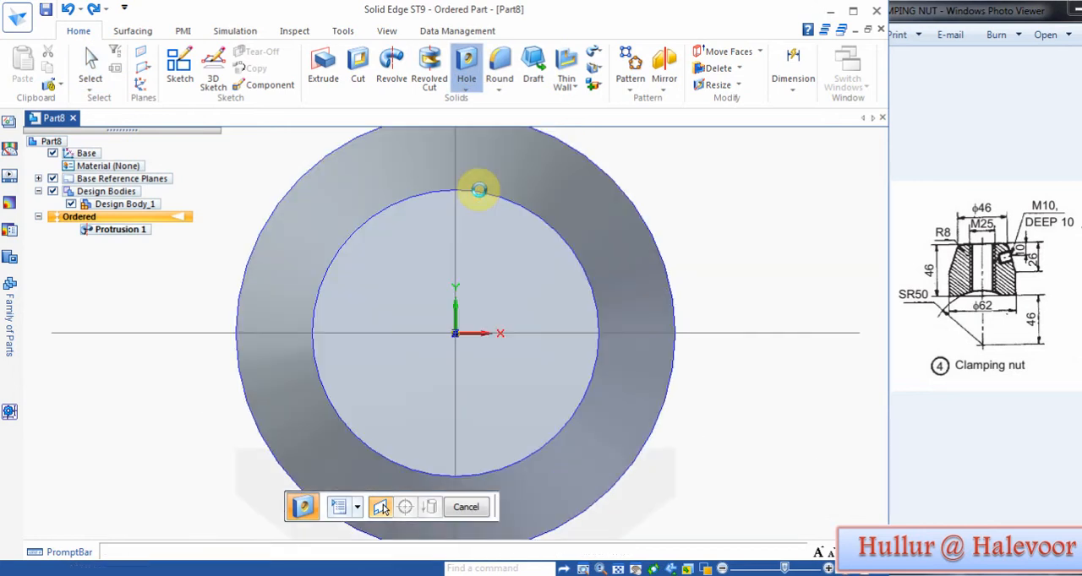
{"action": "left_click", "coordinate": [380, 507]}
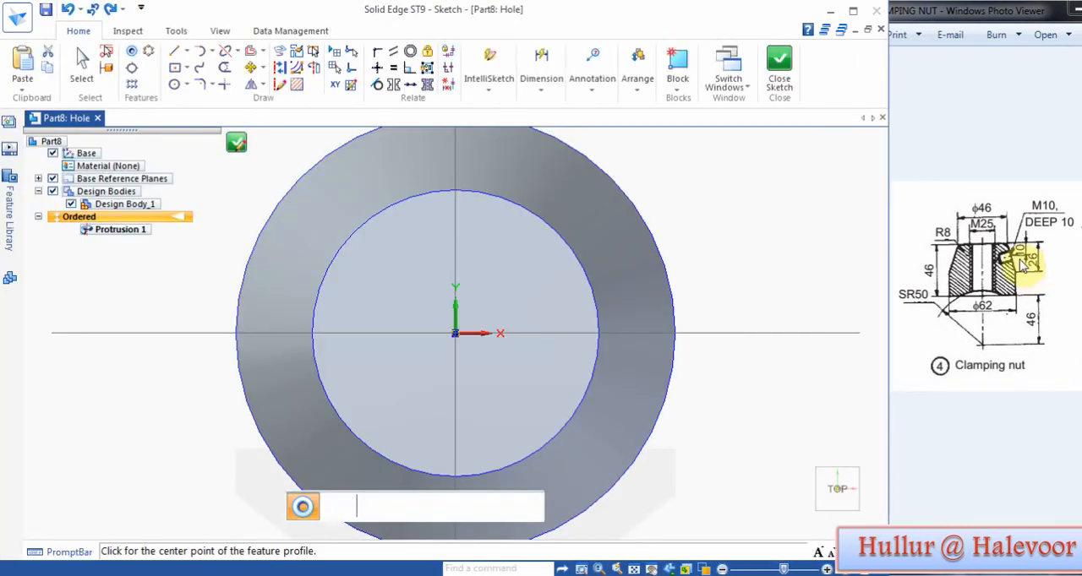
{"action": "left_click", "coordinate": [338, 507]}
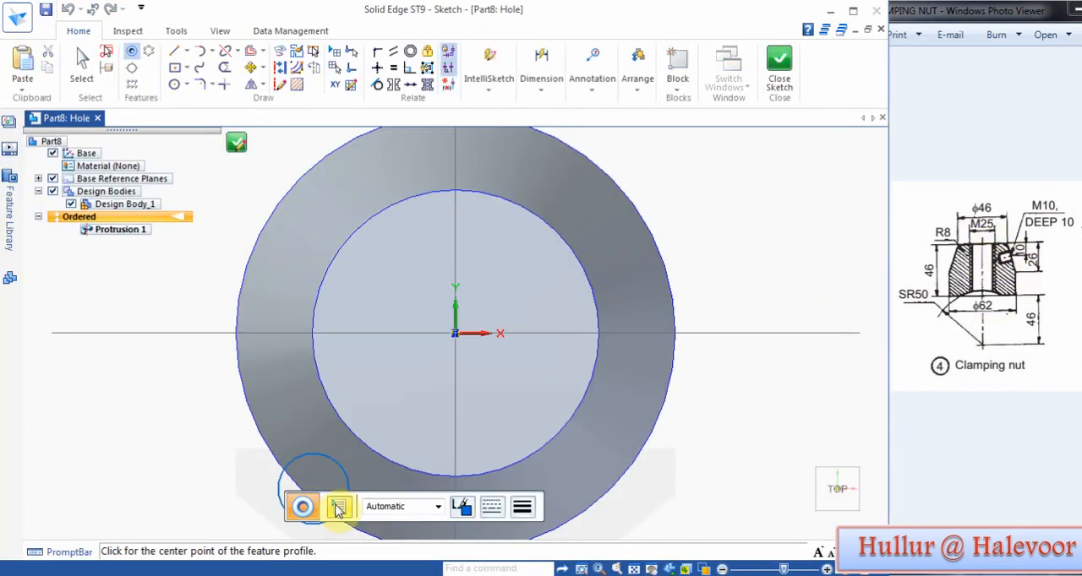
{"action": "left_click", "coordinate": [338, 507]}
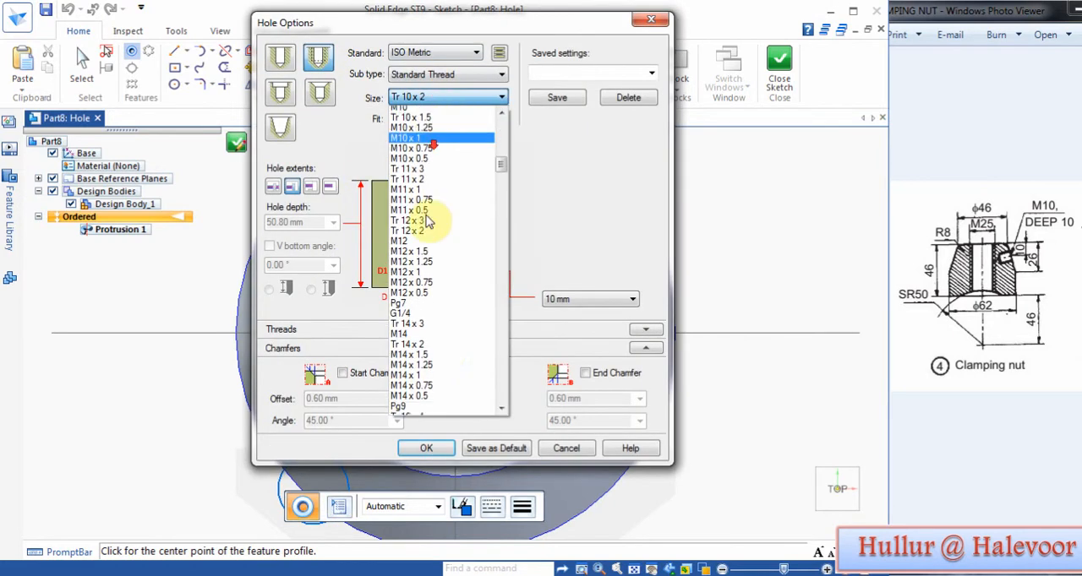
- Set the hole to an M25 standard thread with finite thread extent
{"action": "scroll", "scroll_direction": "down", "scroll_amount": 3}
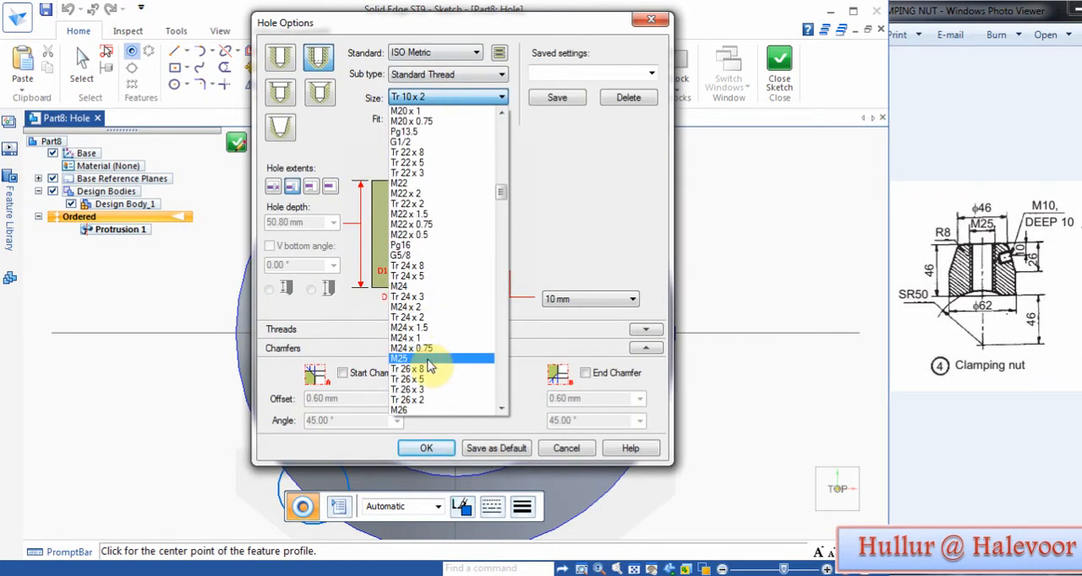
{"action": "left_click", "coordinate": [399, 358]}
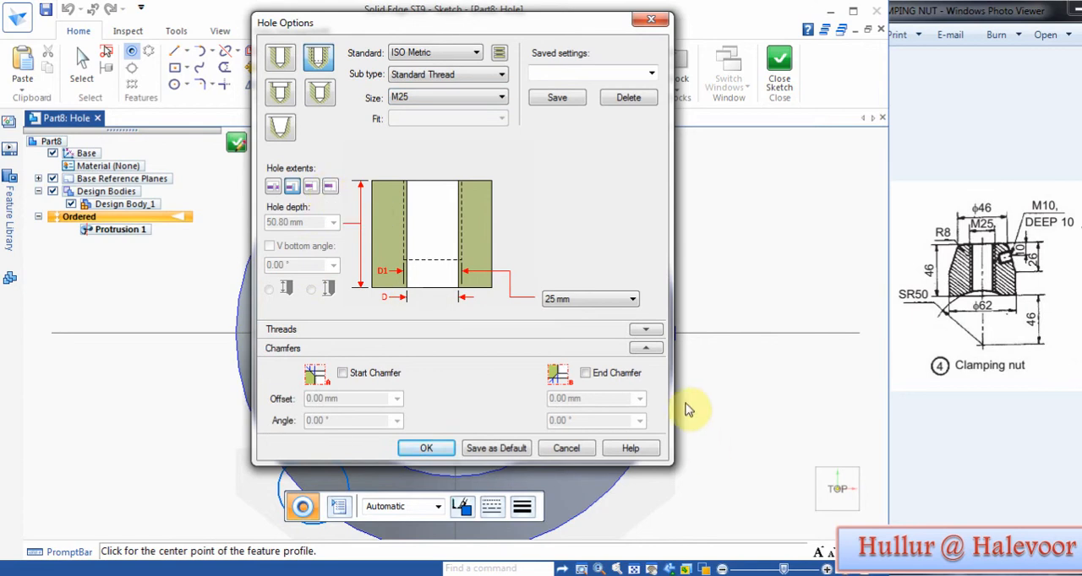
{"action": "left_click", "coordinate": [646, 330]}
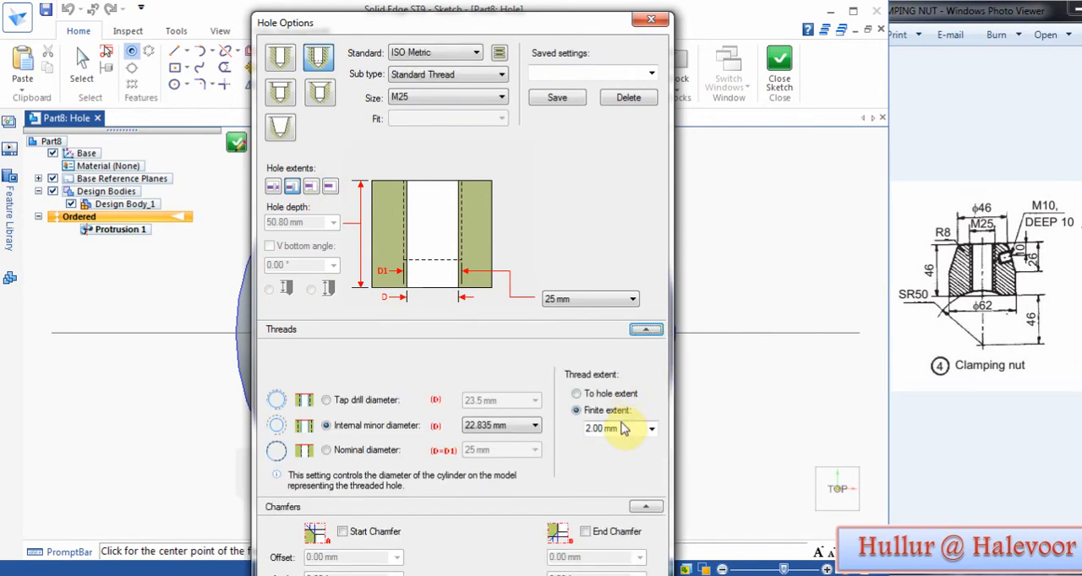
{"action": "left_click", "coordinate": [575, 392]}
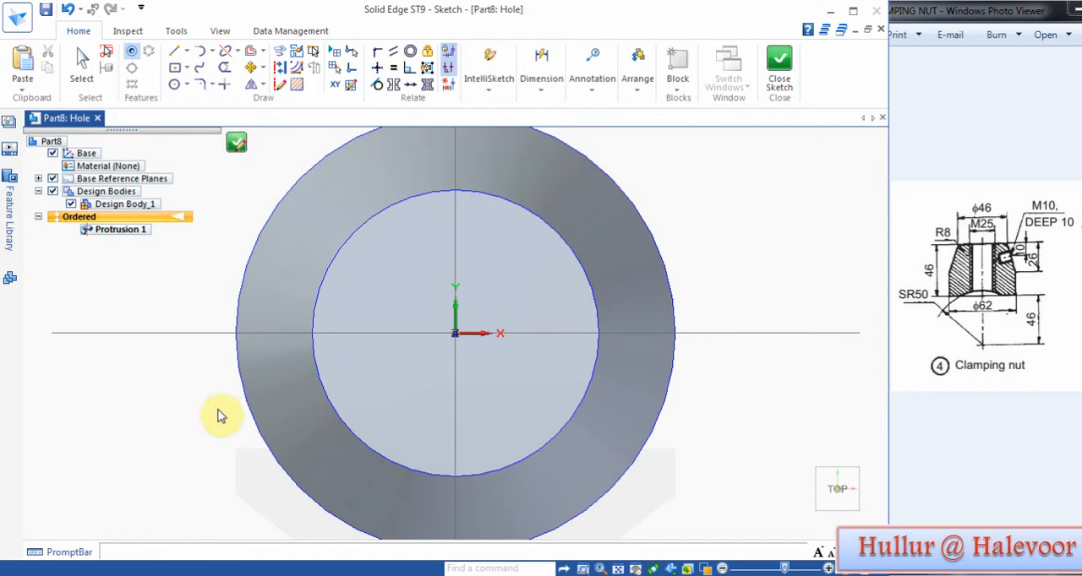
- Place the M25 hole at the top face centre and view the nut from the front
{"action": "left_click", "coordinate": [237, 142]}
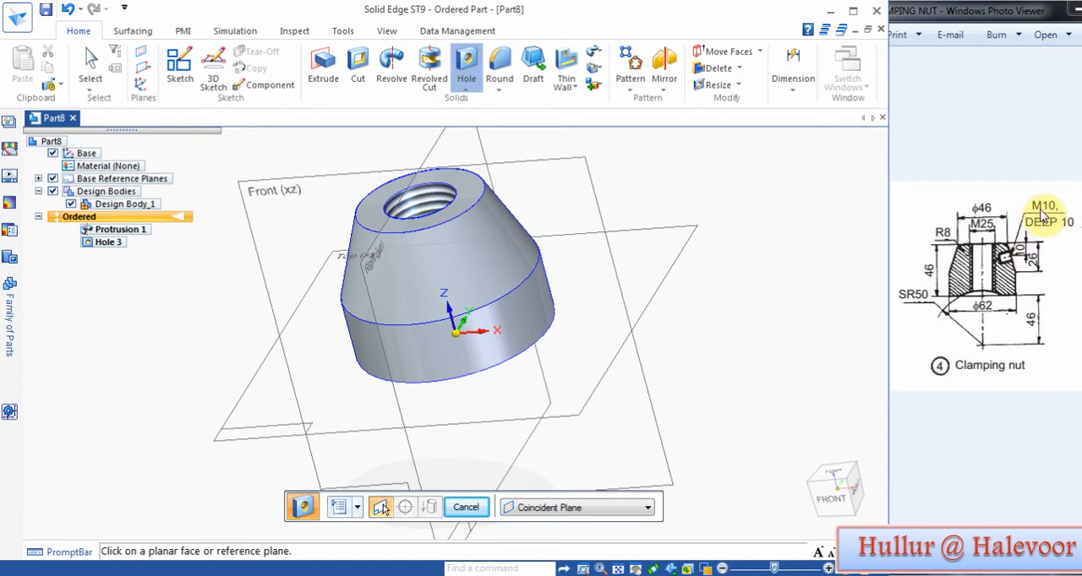
{"action": "mouse_move", "coordinate": [831, 494]}
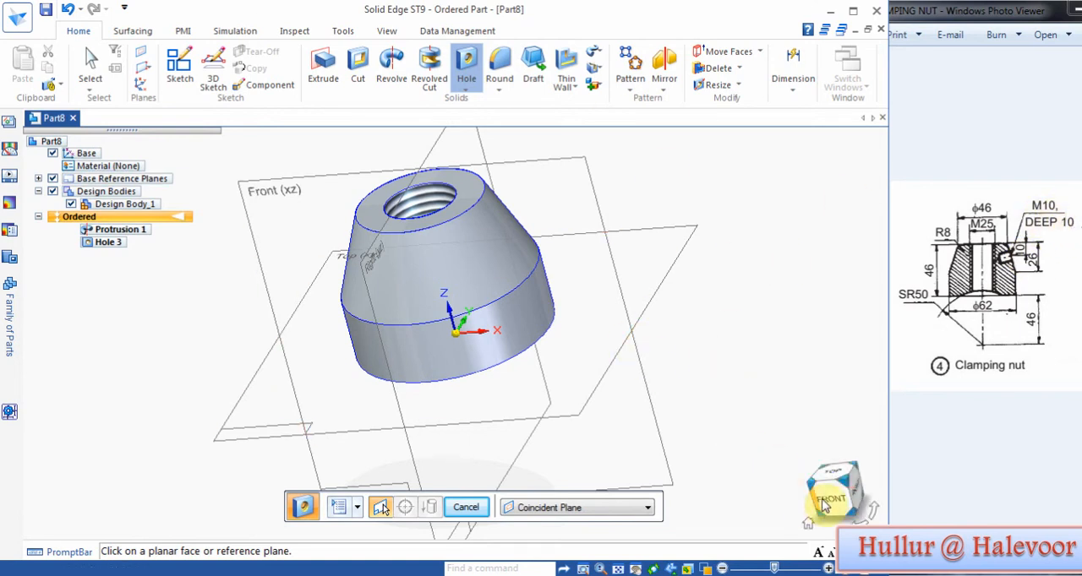
{"action": "left_click", "coordinate": [831, 494]}
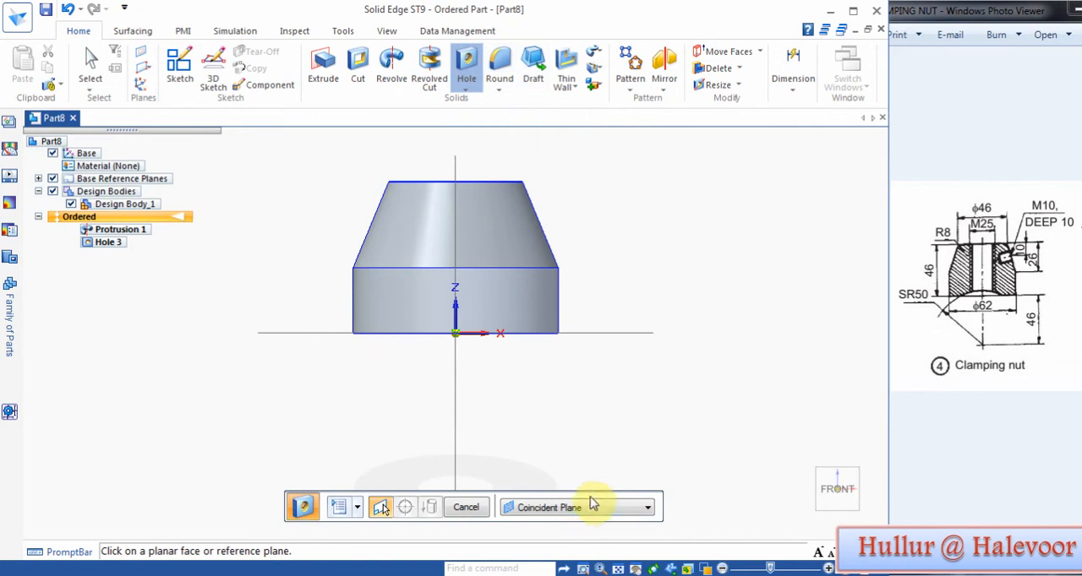
- Define a tangent plane on the nut's conical side surface for the next hole
{"action": "left_click", "coordinate": [645, 507]}
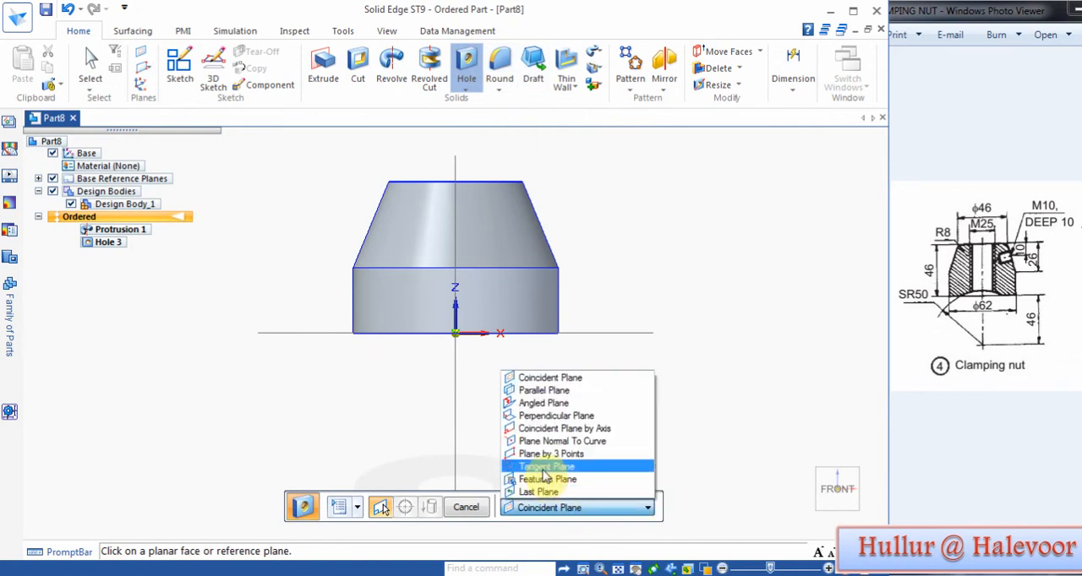
{"action": "left_click", "coordinate": [546, 467]}
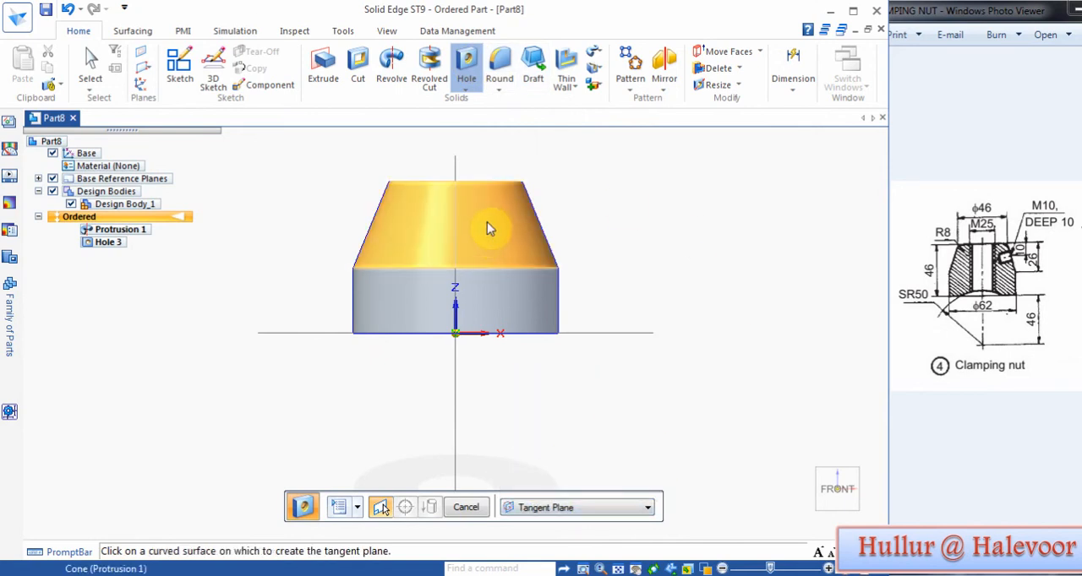
{"action": "left_click", "coordinate": [491, 228]}
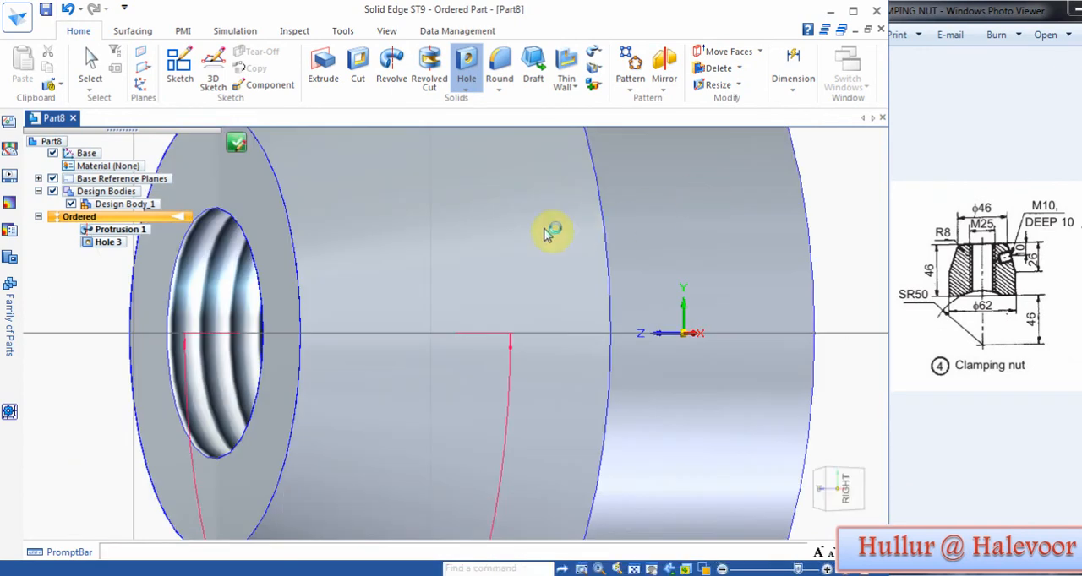
- Set the new hole as an M10 standard threaded hole
{"action": "left_click", "coordinate": [467, 64]}
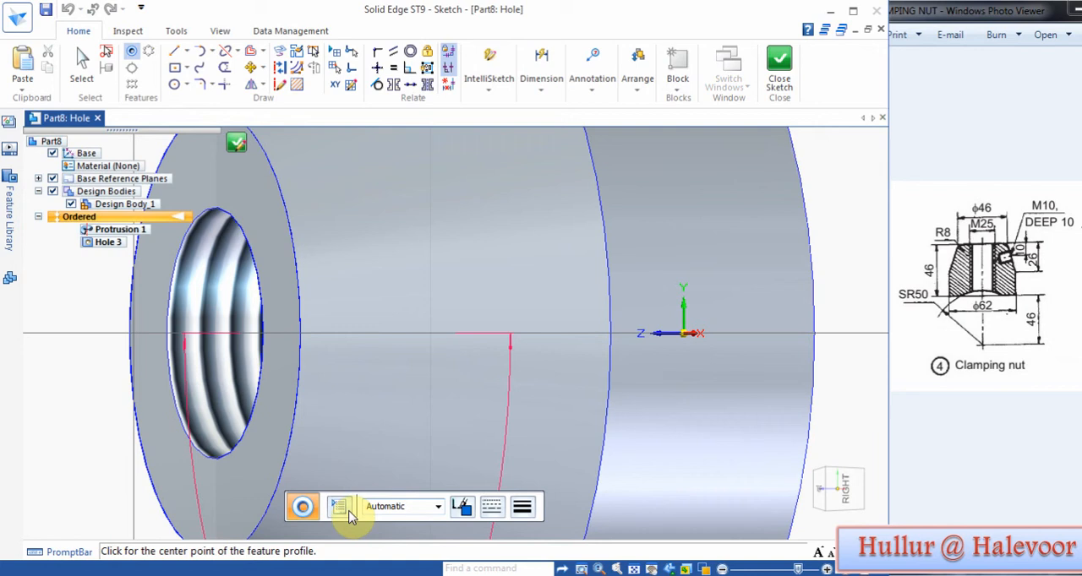
{"action": "left_click", "coordinate": [338, 507]}
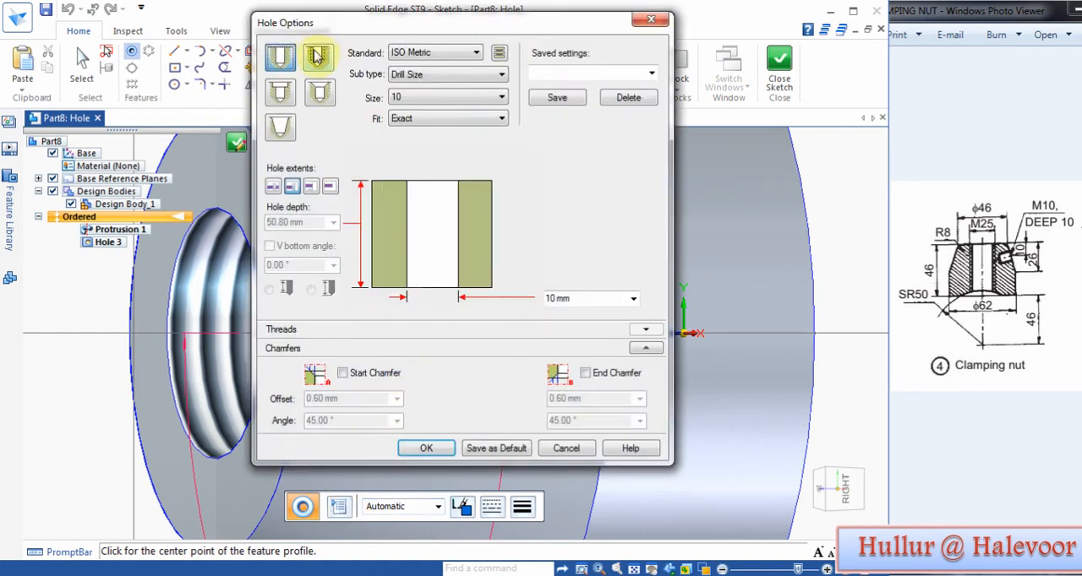
{"action": "left_click", "coordinate": [510, 96]}
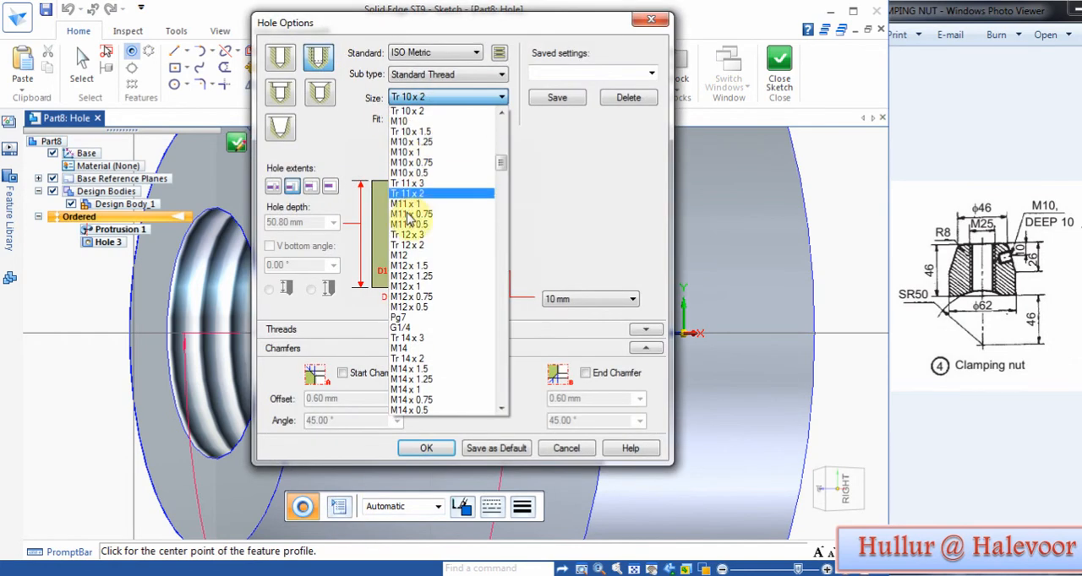
{"action": "left_click", "coordinate": [399, 122]}
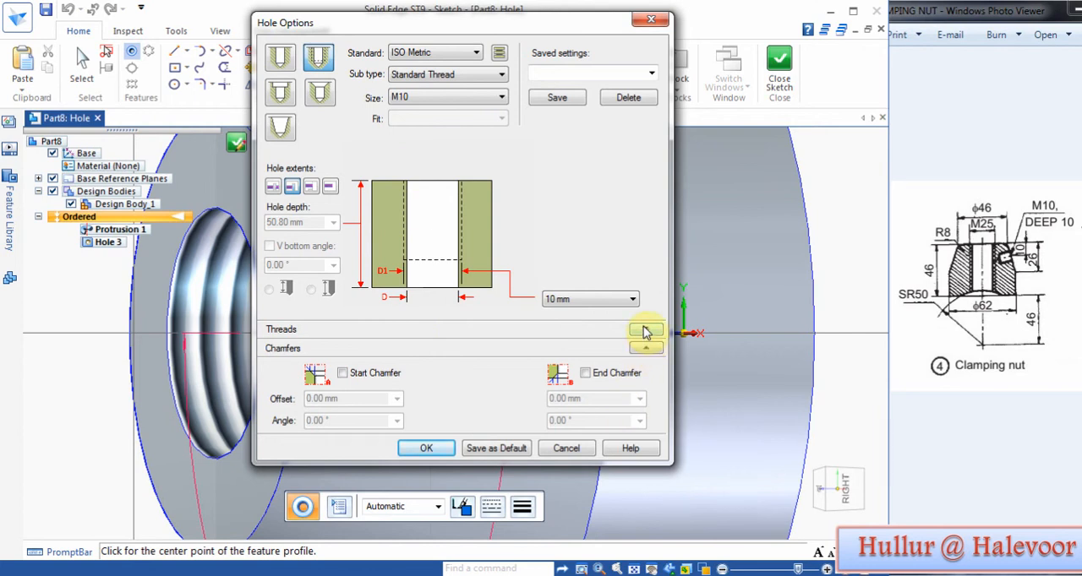
- Give the hole a 10 mm depth and a V-shaped bottom, then confirm
{"action": "left_click", "coordinate": [646, 329]}
{"action": "type", "text": "10"}
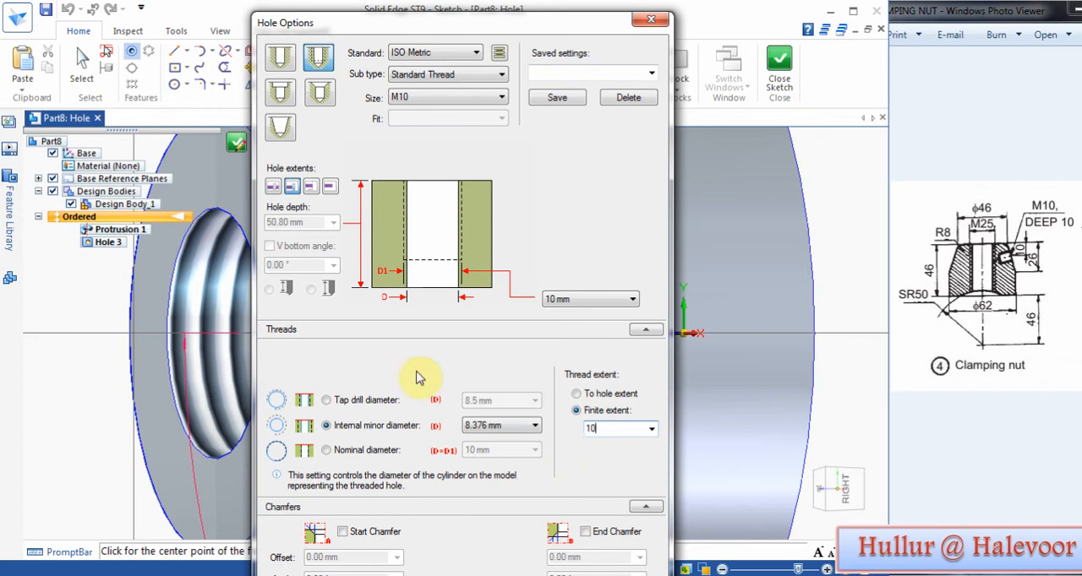
{"action": "left_click", "coordinate": [645, 329]}
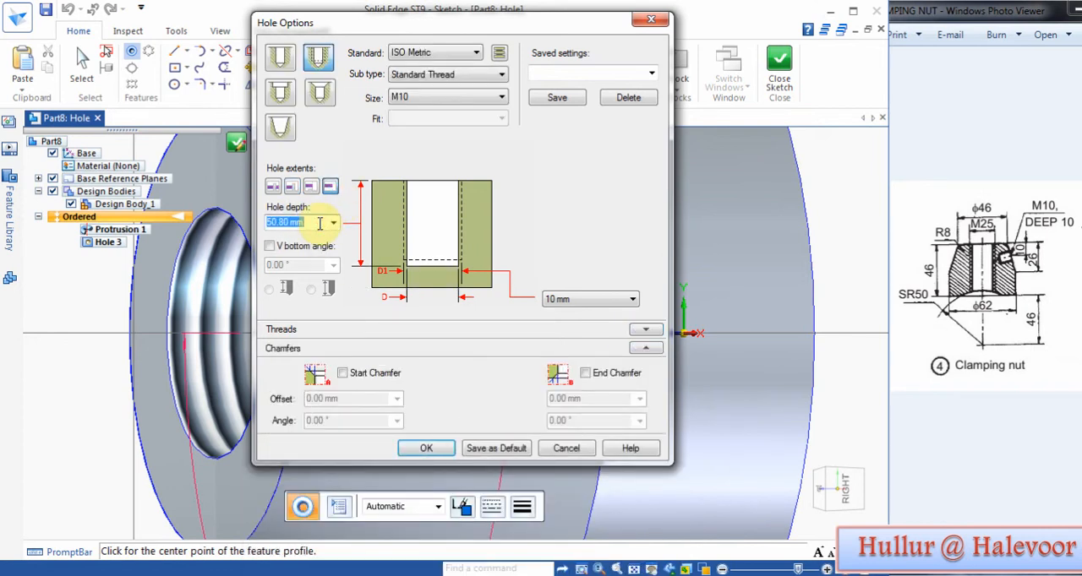
{"action": "type", "text": "10"}
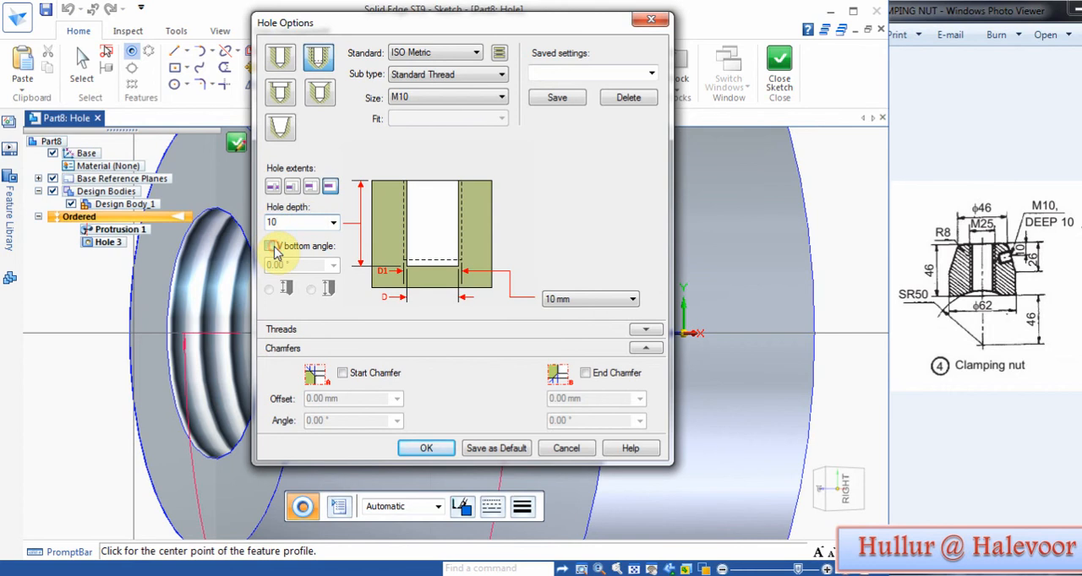
{"action": "left_click", "coordinate": [270, 247]}
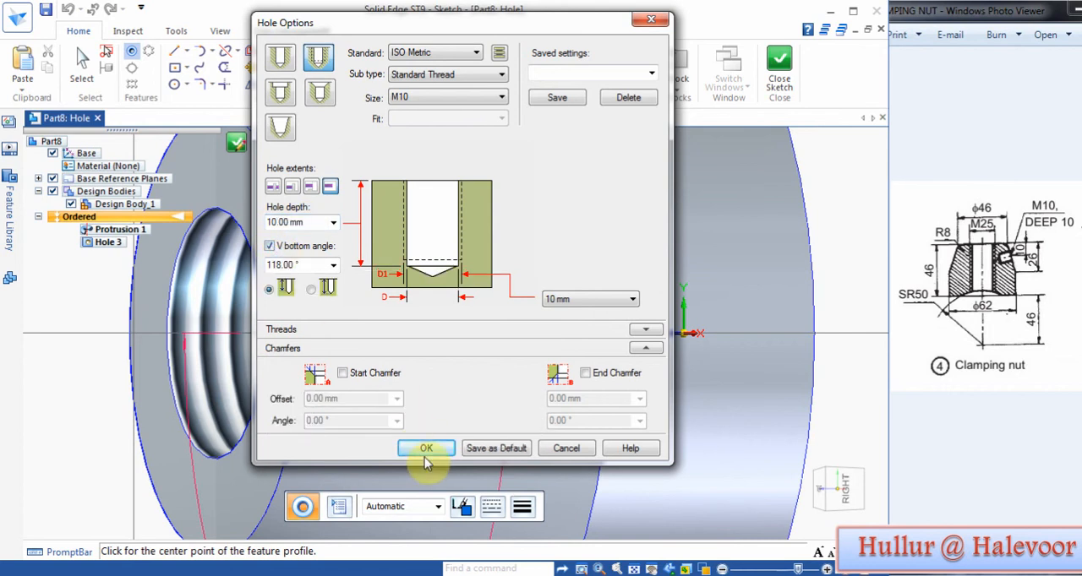
{"action": "left_click", "coordinate": [426, 448]}
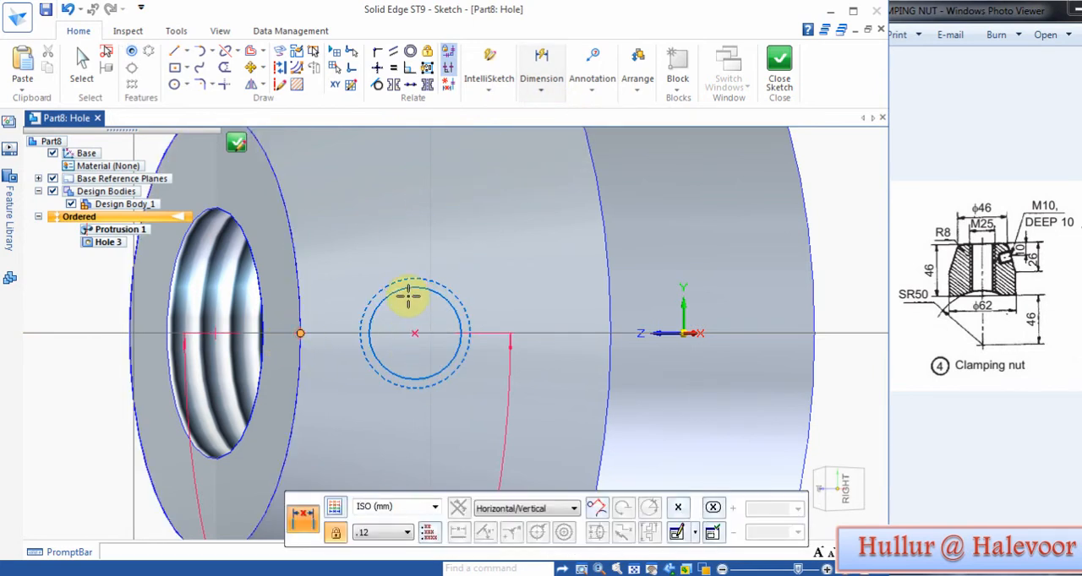
{"action": "mouse_move", "coordinate": [414, 333]}
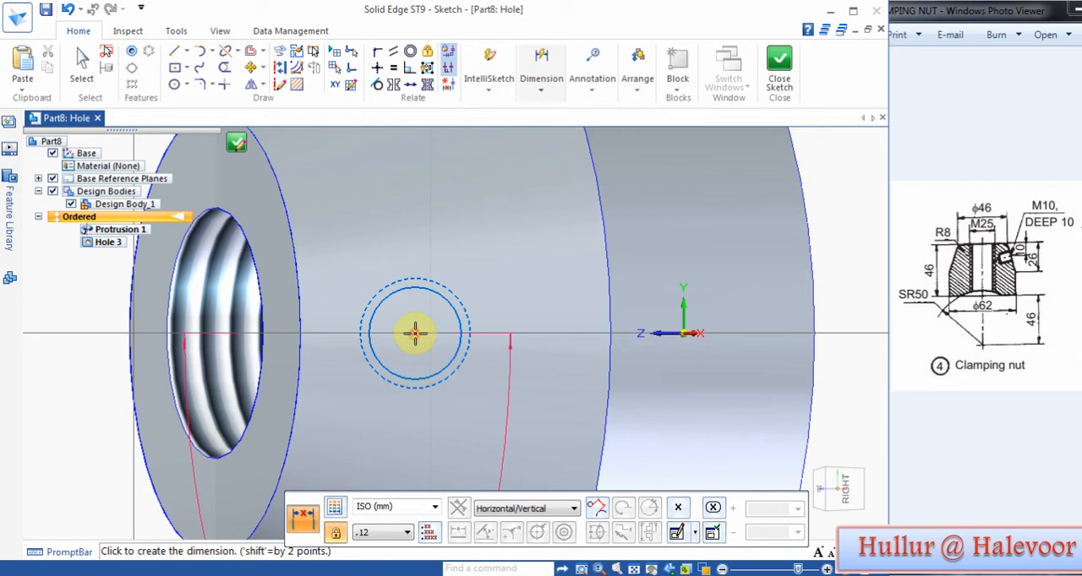
- Dimension the hole centre 10 mm from the edge and finish it as Hole 4
{"action": "left_click", "coordinate": [414, 333]}
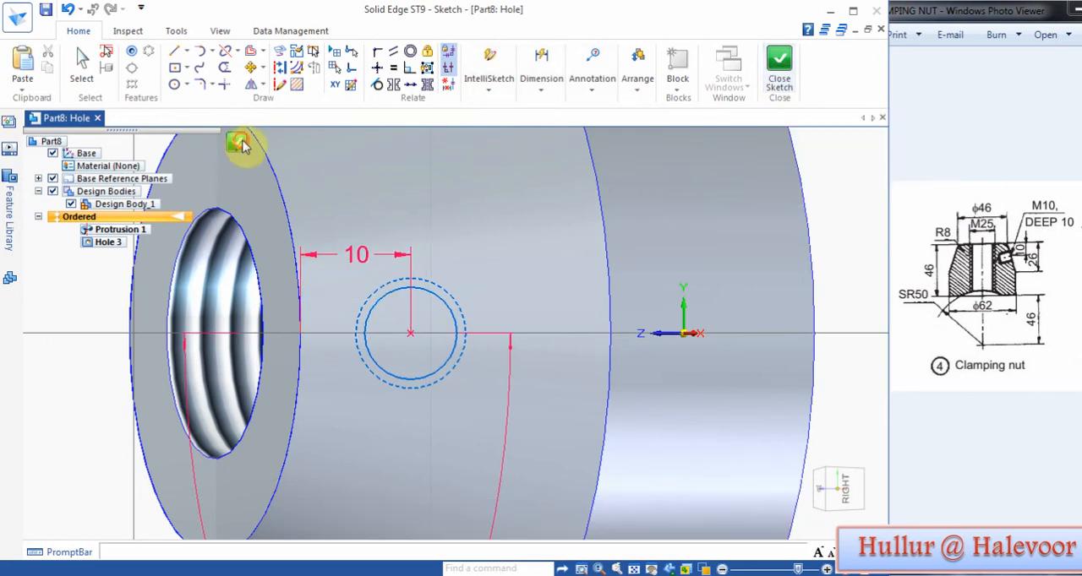
{"action": "left_click", "coordinate": [778, 68]}
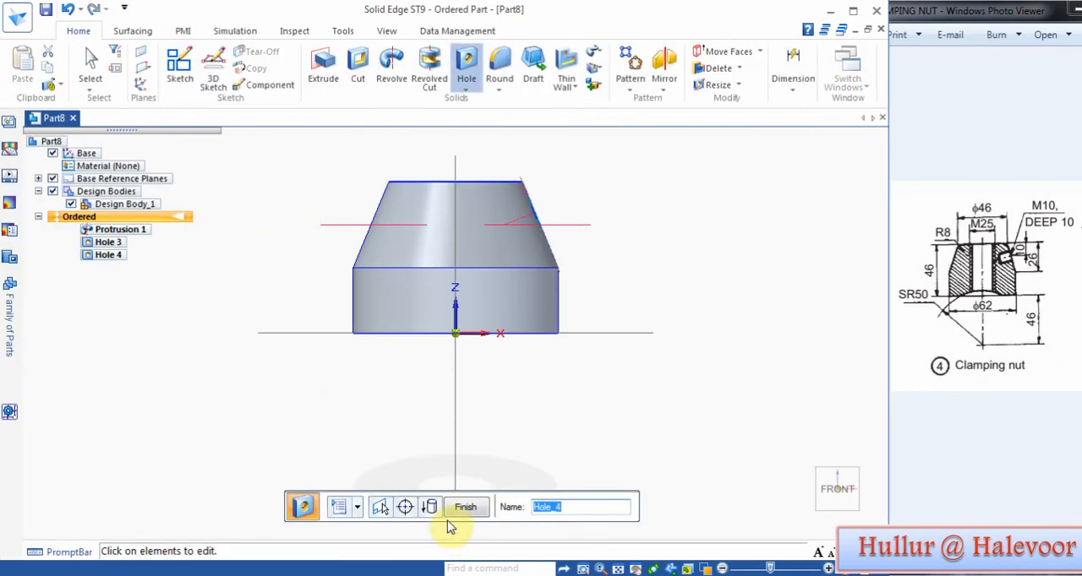
{"action": "left_click", "coordinate": [378, 507]}
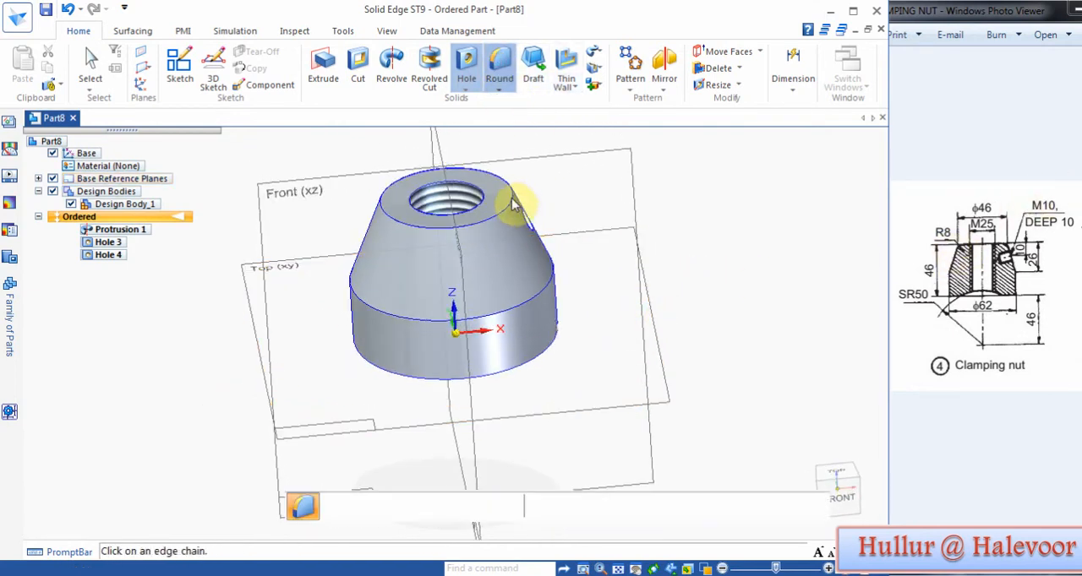
- Apply an 8 mm round to the nut's top outer edge, creating Round 2
{"action": "left_click", "coordinate": [515, 203]}
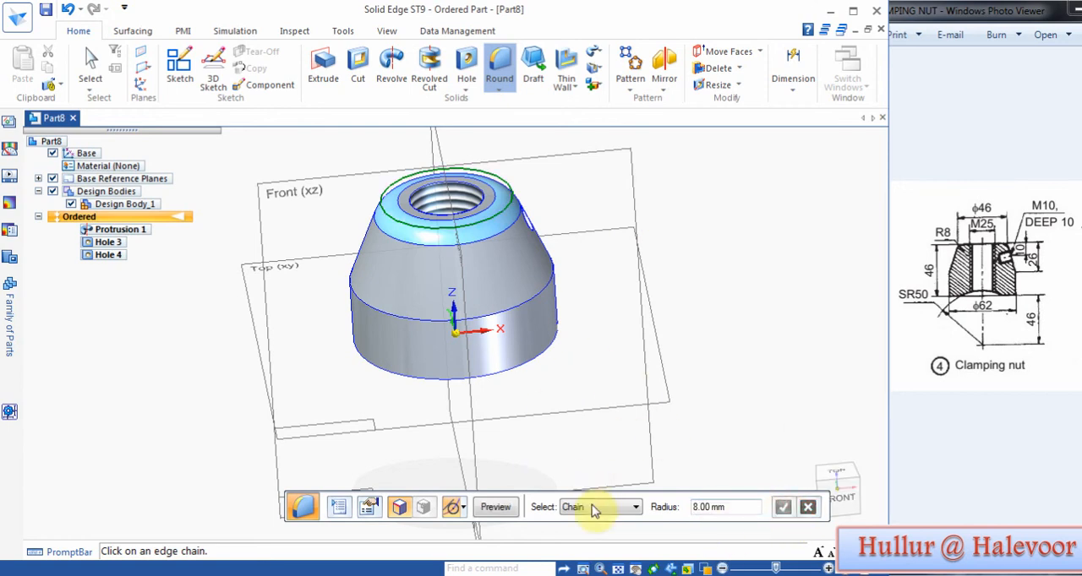
{"action": "left_click", "coordinate": [781, 507]}
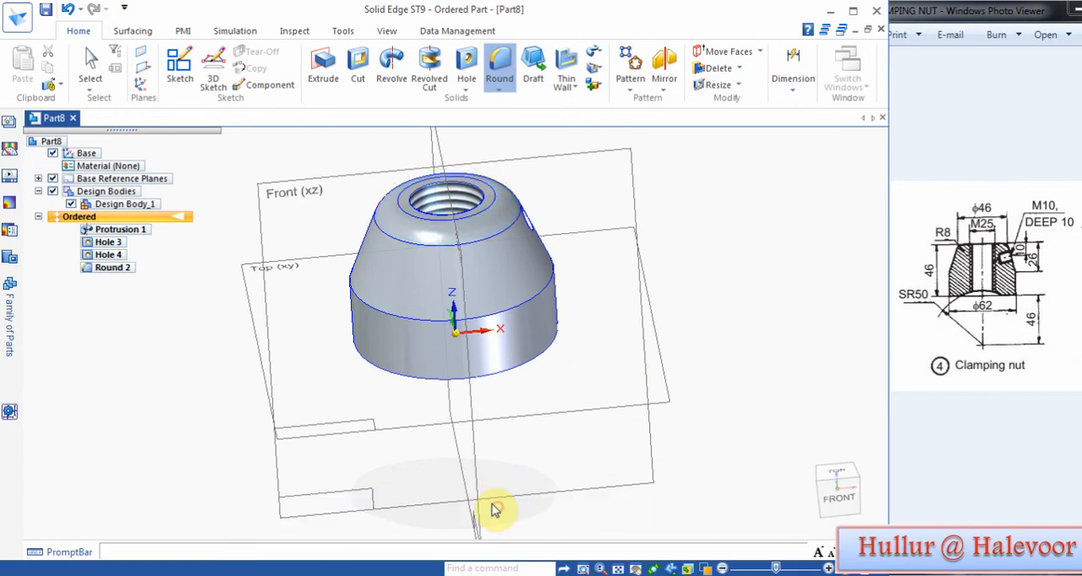
{"action": "left_click", "coordinate": [500, 65]}
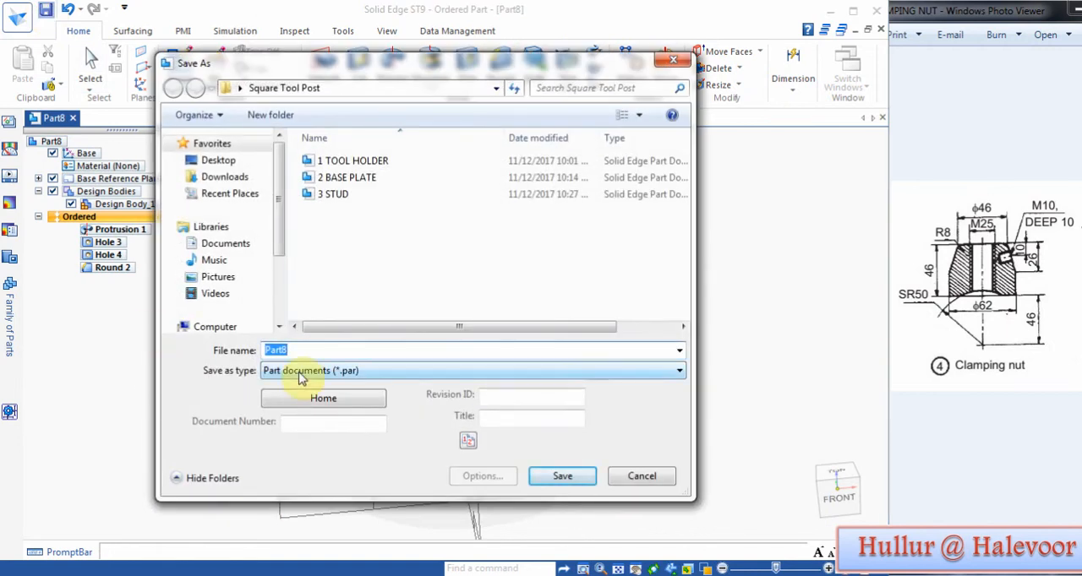
- Export the nut as Universal 3D (*.u3d) file named 4 in the Square Tool Post folder
{"action": "left_click", "coordinate": [676, 370]}
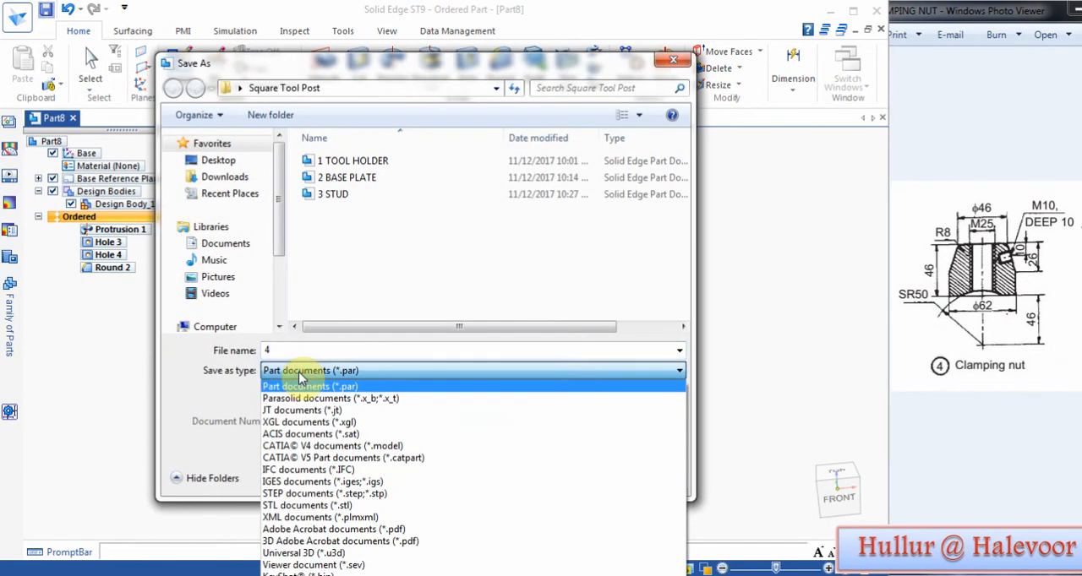
{"action": "left_click", "coordinate": [333, 529]}
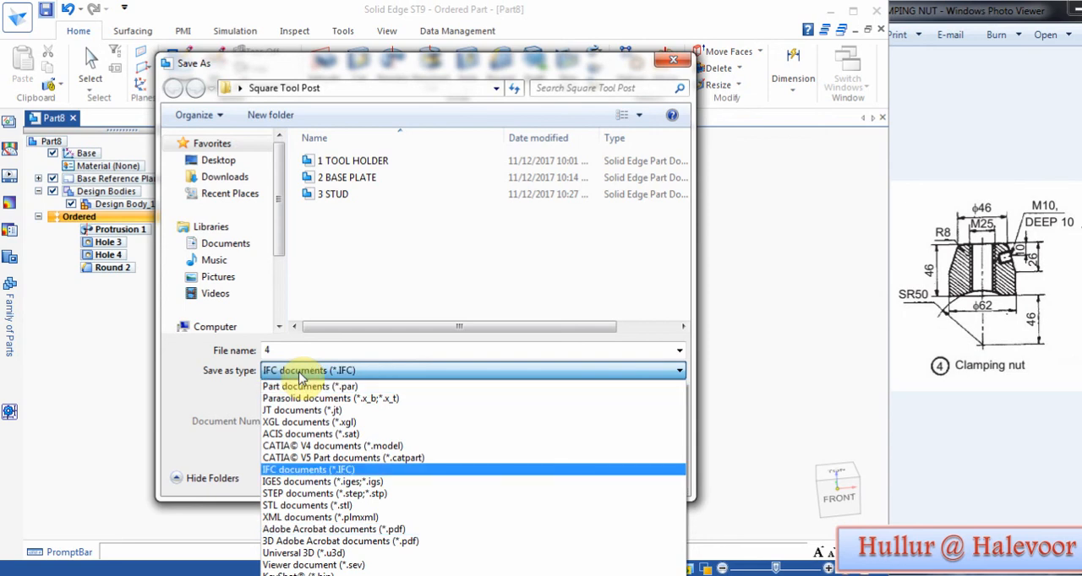
{"action": "left_click", "coordinate": [304, 553]}
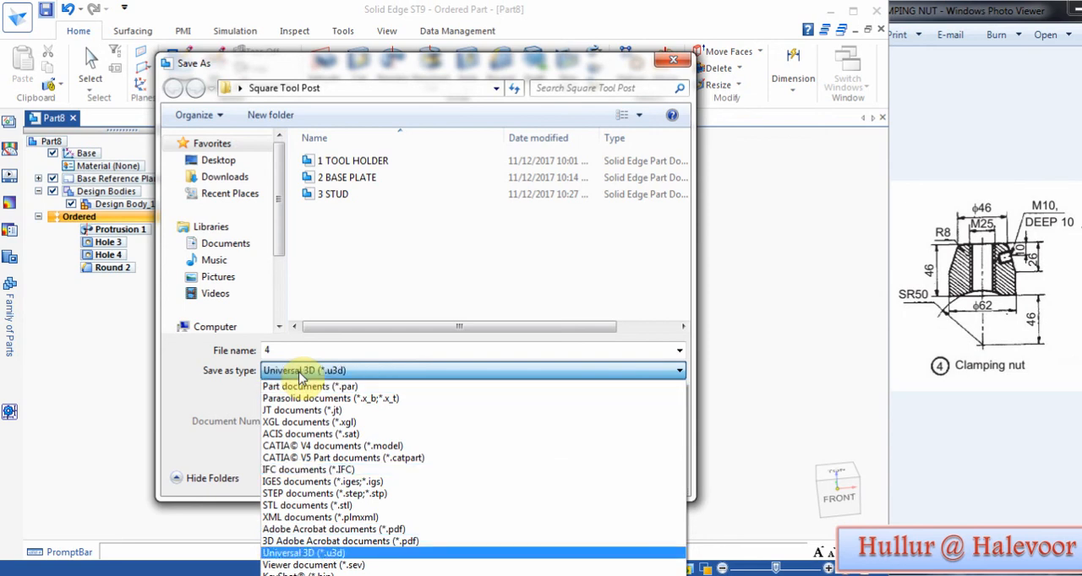
{"action": "left_click", "coordinate": [305, 551]}
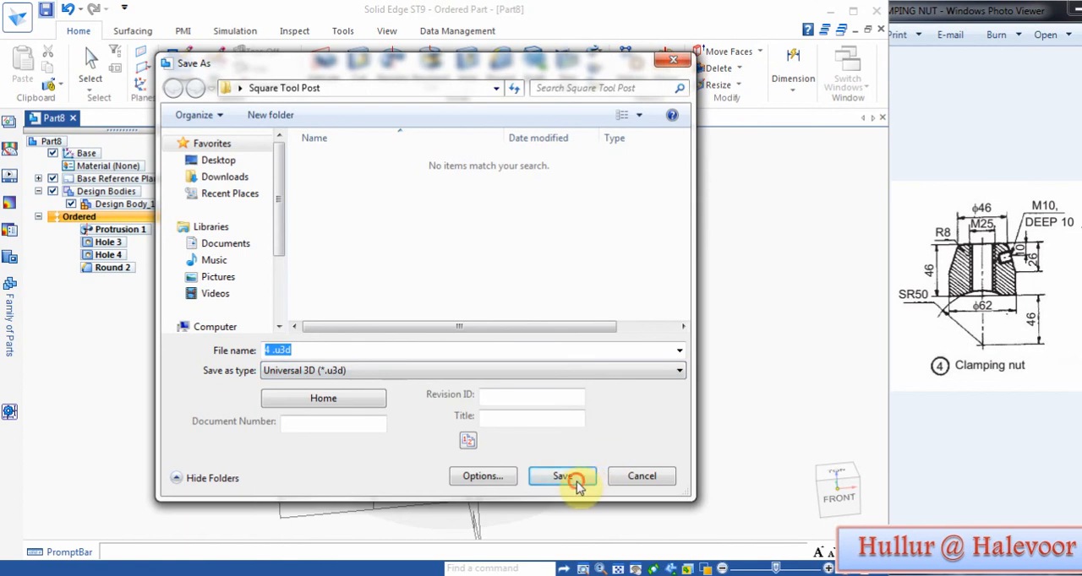
{"action": "left_click", "coordinate": [562, 477]}
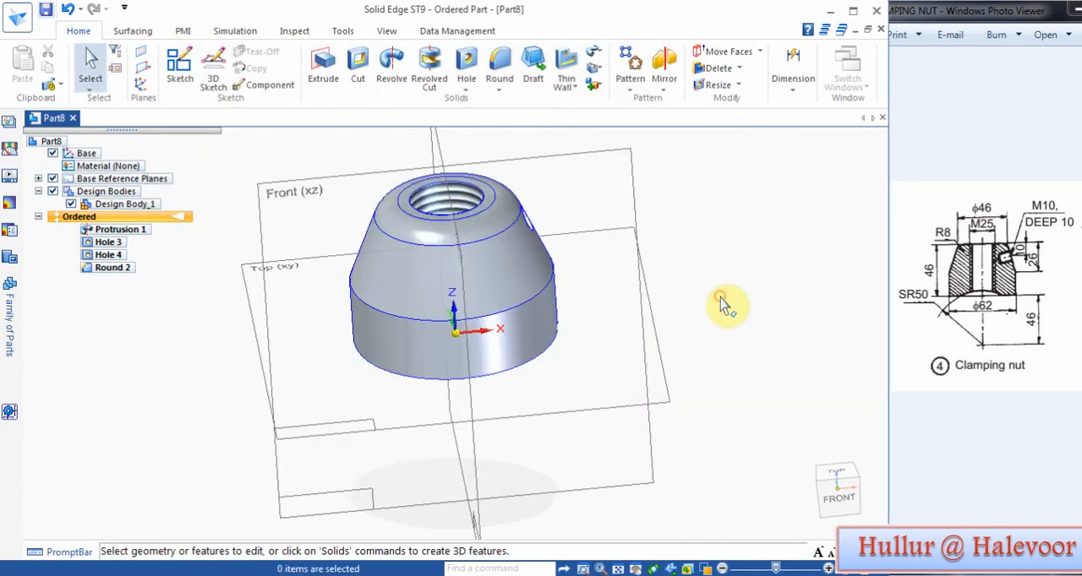
{"action": "mouse_move", "coordinate": [865, 487]}
{"action": "type", "text": "4 CLAMPING NUT"}
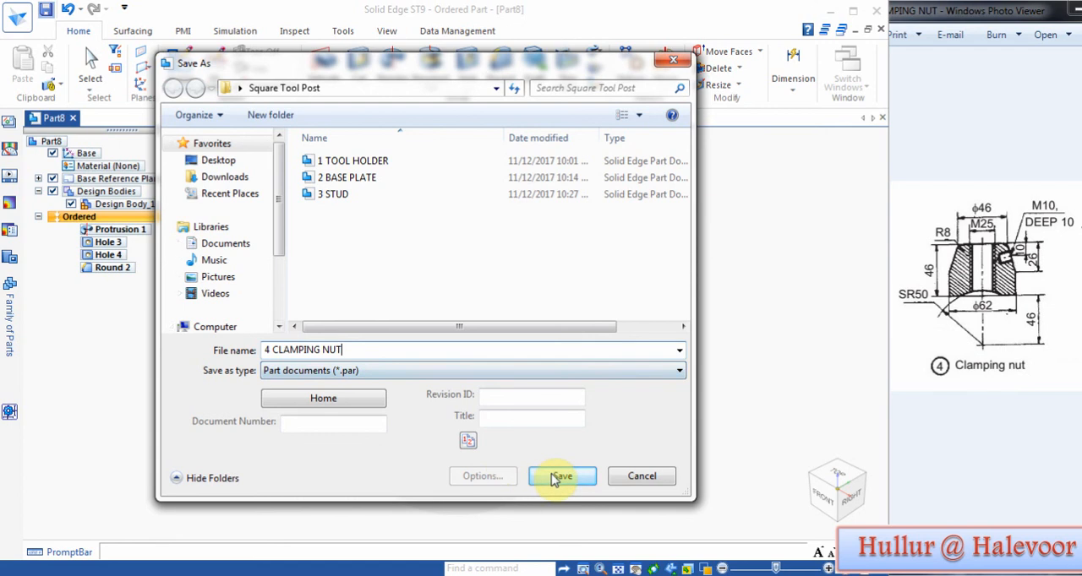
- Save the part as 4 CLAMPING NUT.par in the Square Tool Post folder
{"action": "left_click", "coordinate": [561, 476]}
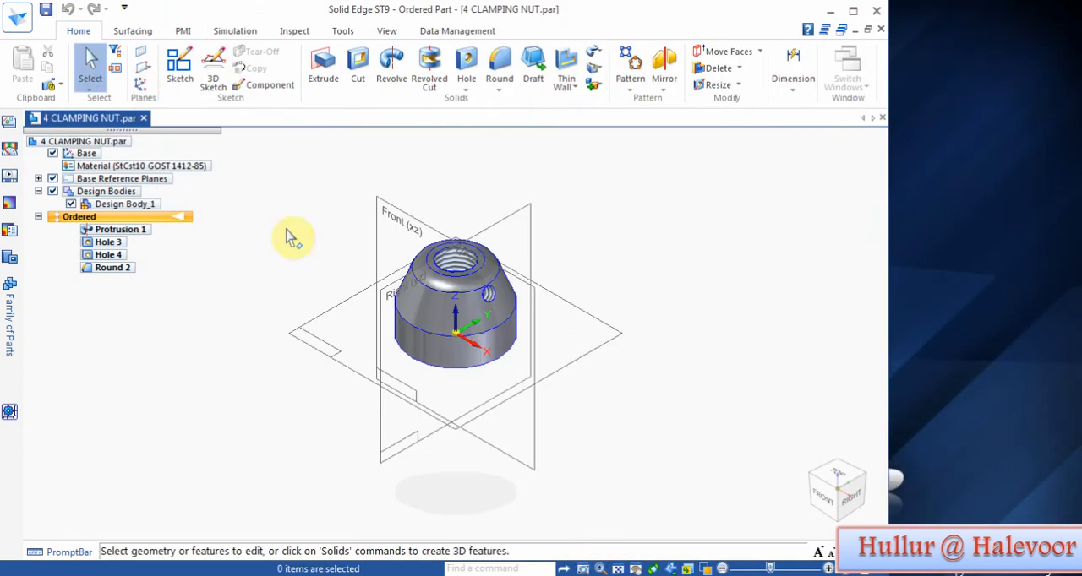
- Set the part colour style to magenta through the Color Manager
{"action": "left_click", "coordinate": [386, 31]}
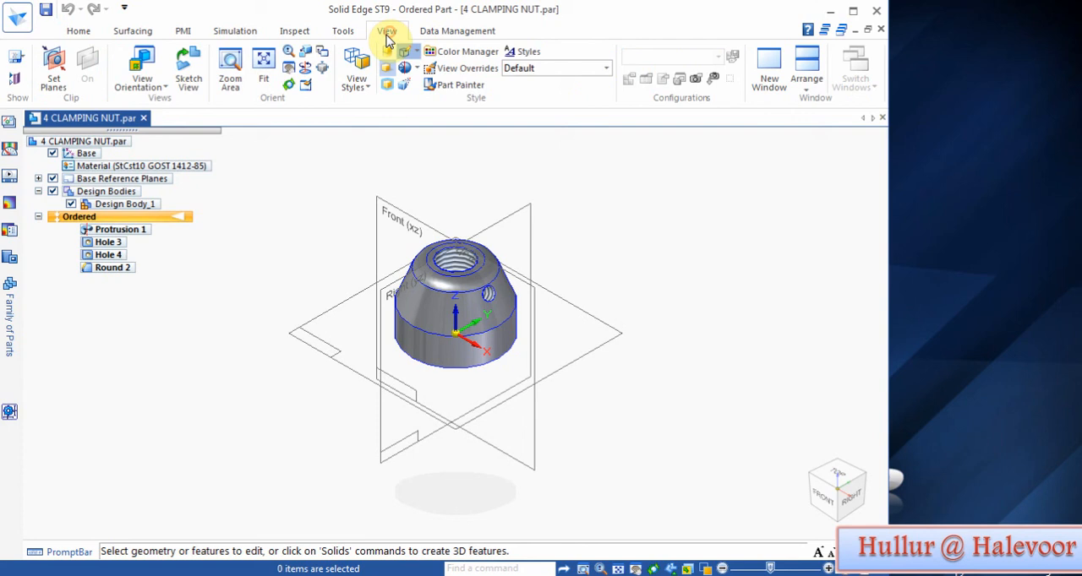
{"action": "left_click", "coordinate": [464, 51]}
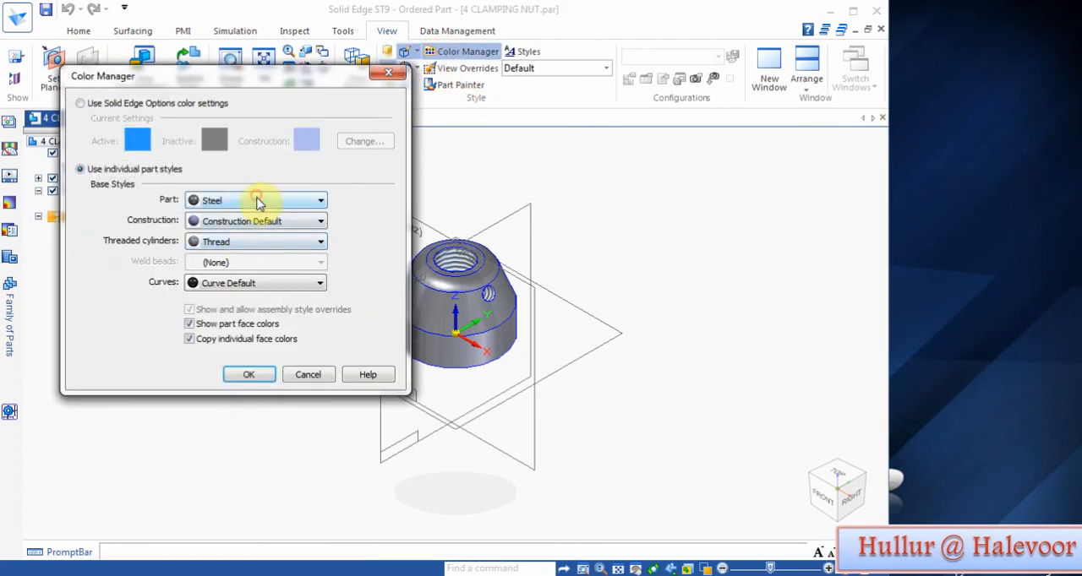
{"action": "left_click", "coordinate": [249, 375]}
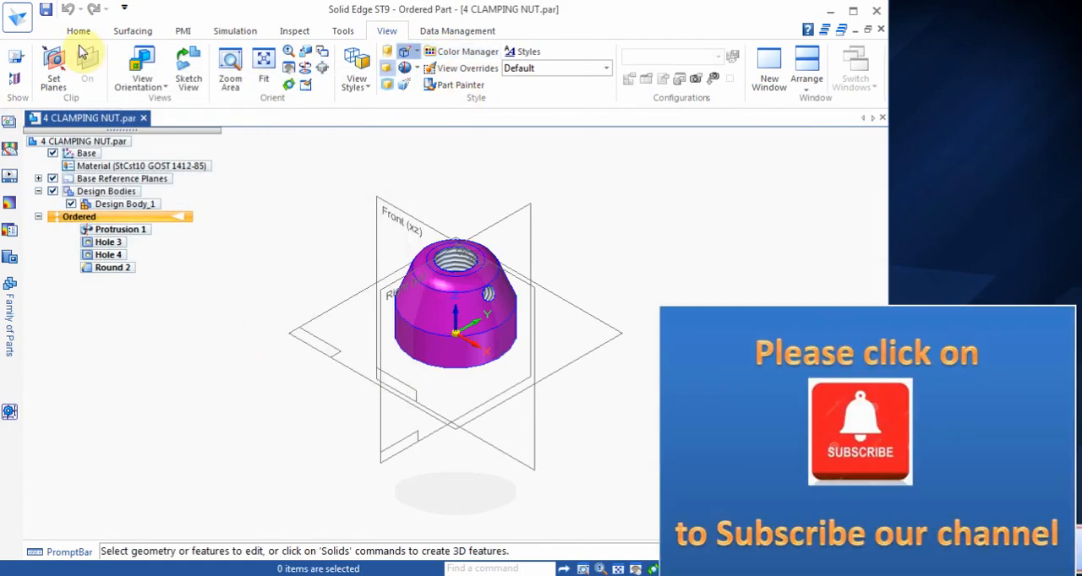